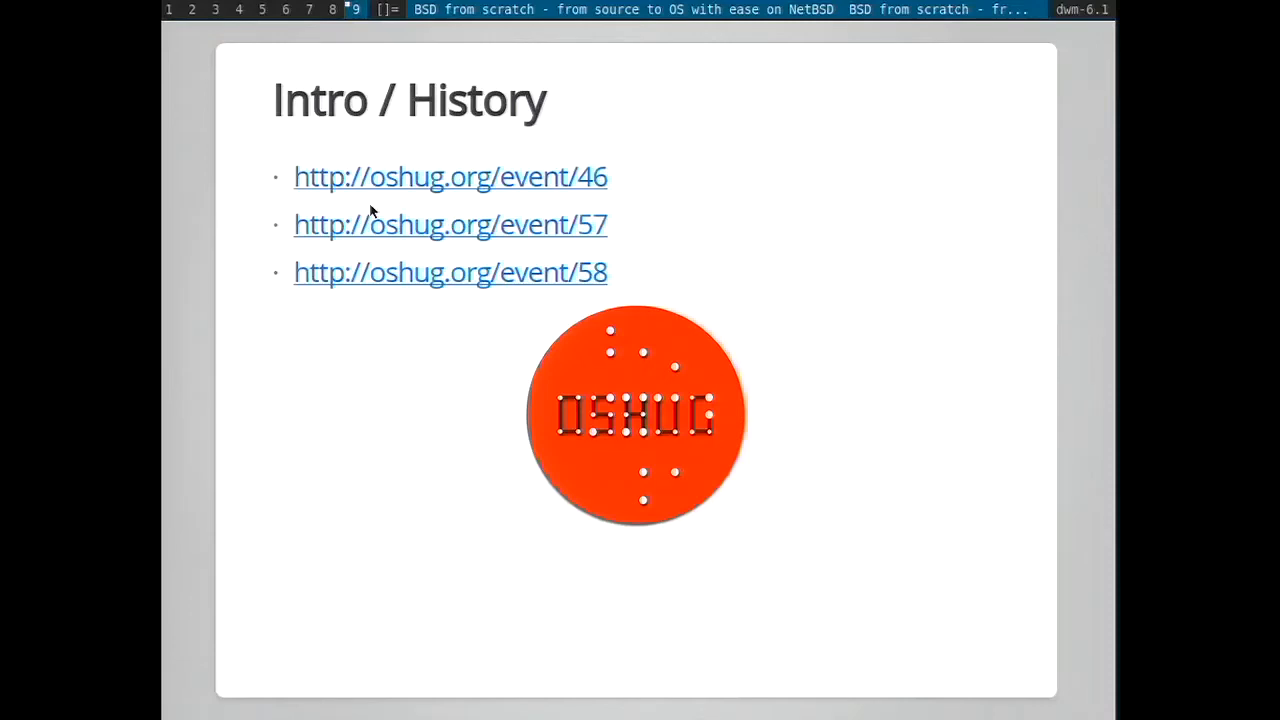
- Advance from the Intro / History slide to the Chiphack 2013 slide
key(Right)
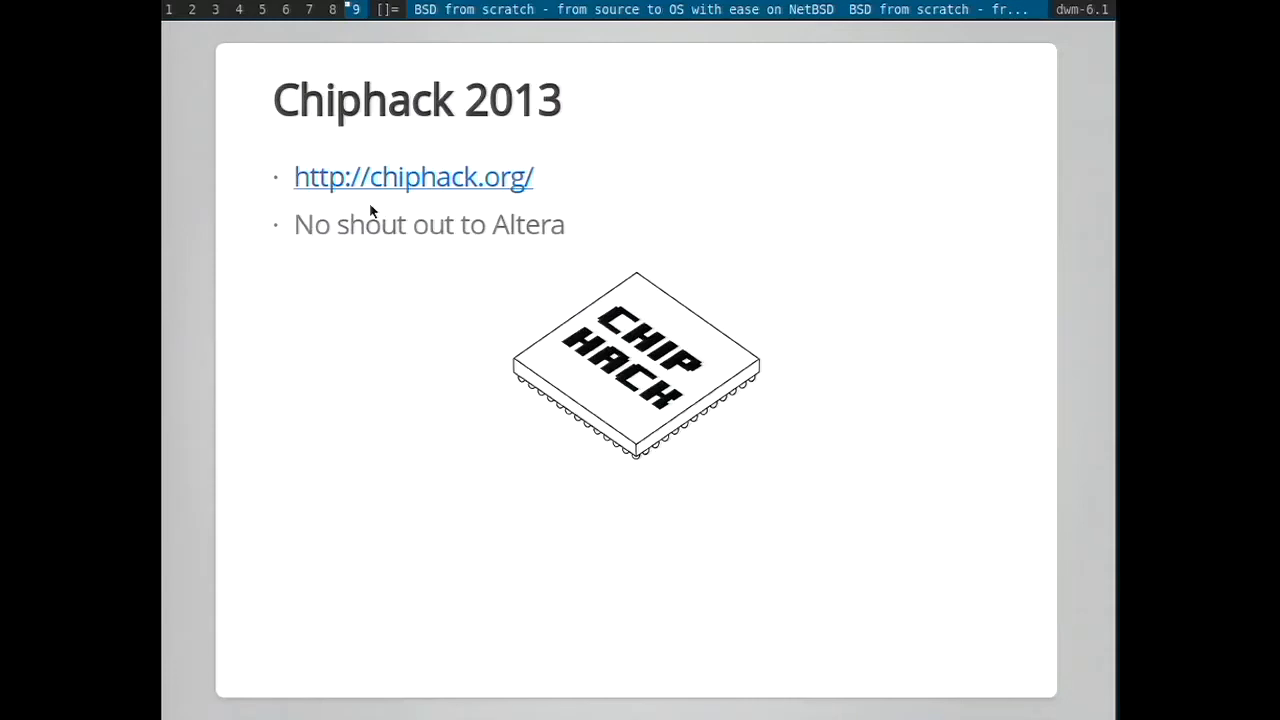
- Advance from Chiphack 2013 to the Steep learning curve slide with the book-stack photo
key(Right)
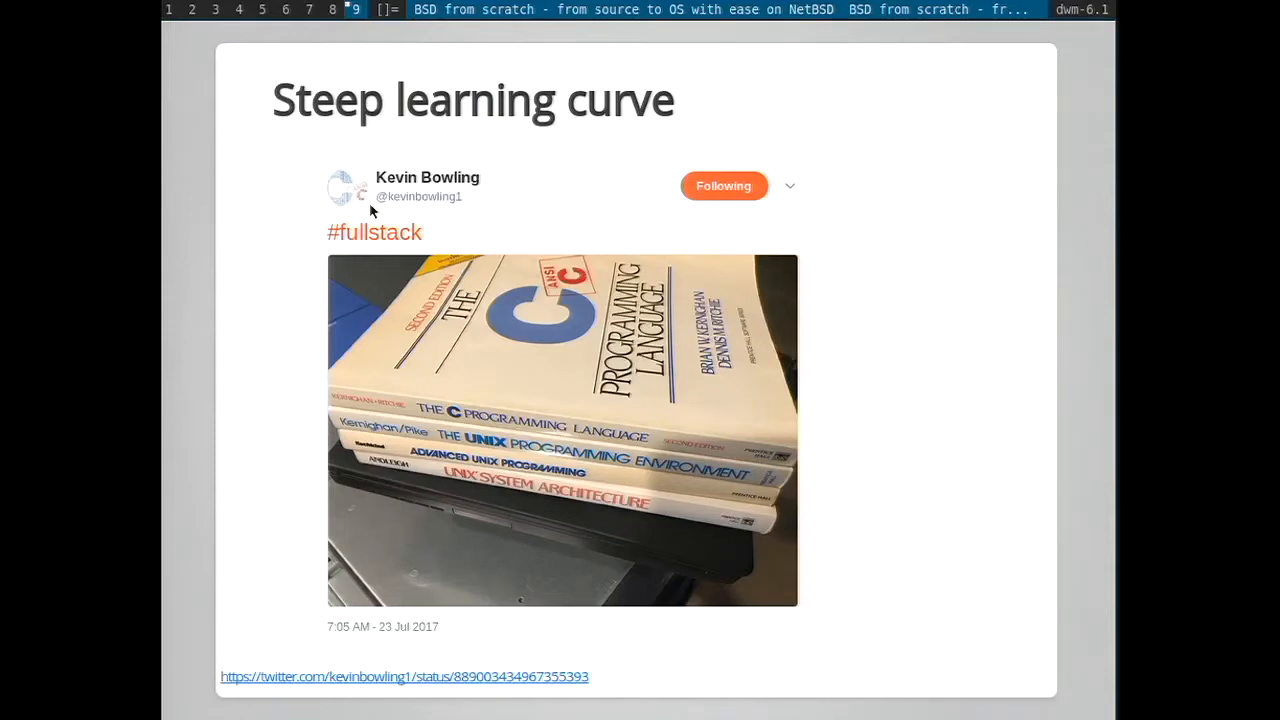
- Advance to the Resources are available slide listing books, courses and teachbsd.org
key(Right)
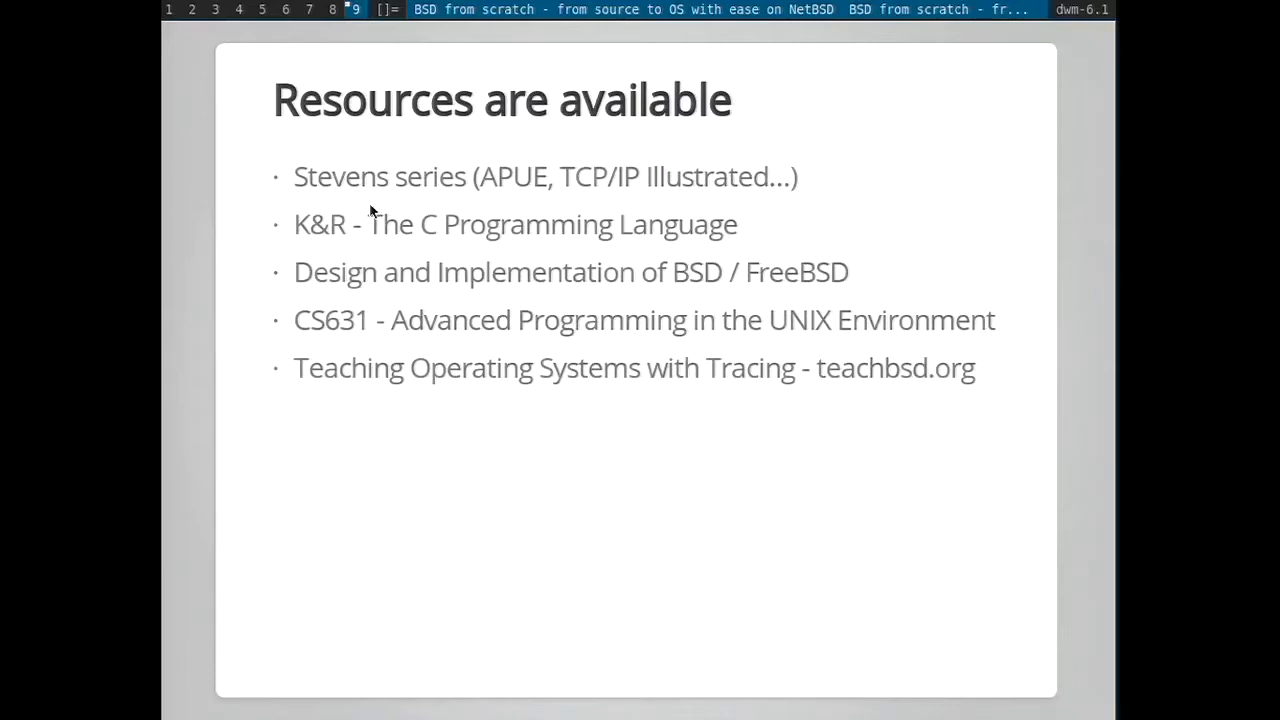
key(Right)
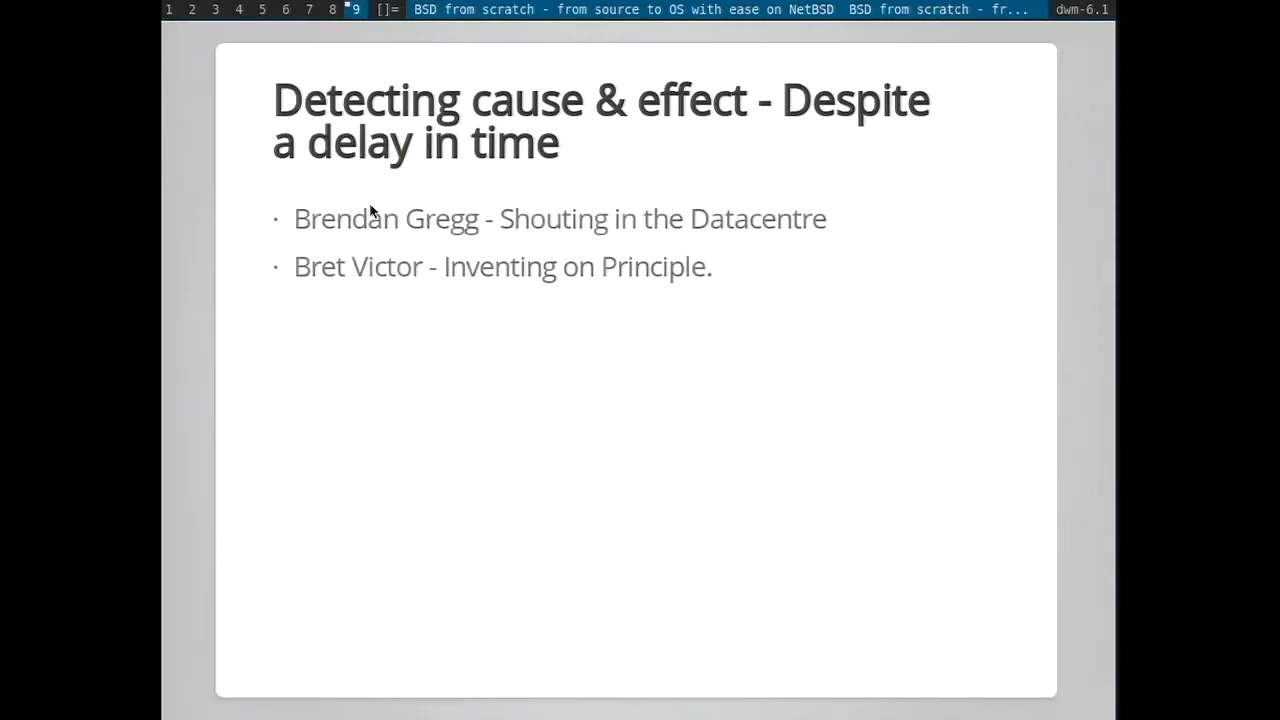
key(Right)
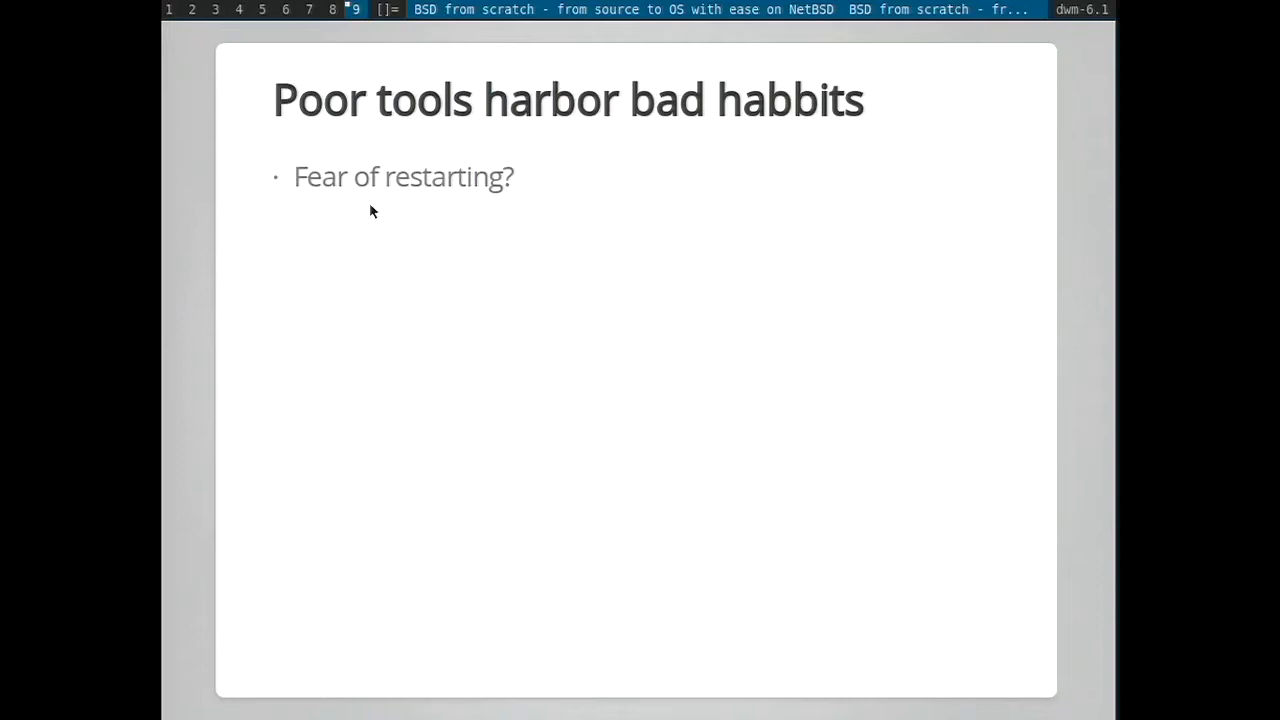
- Reveal the remaining bad-habit points, then advance to the Manifesting drastic measures slide
key(right)
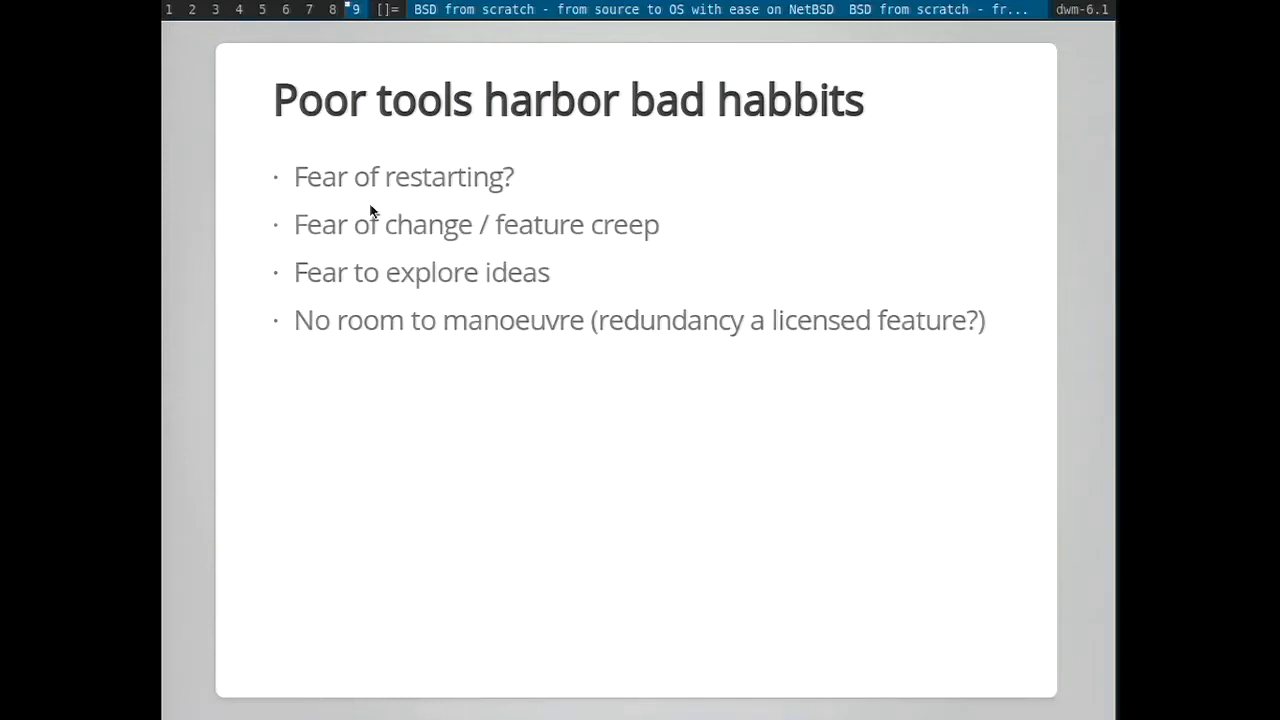
key(Right)
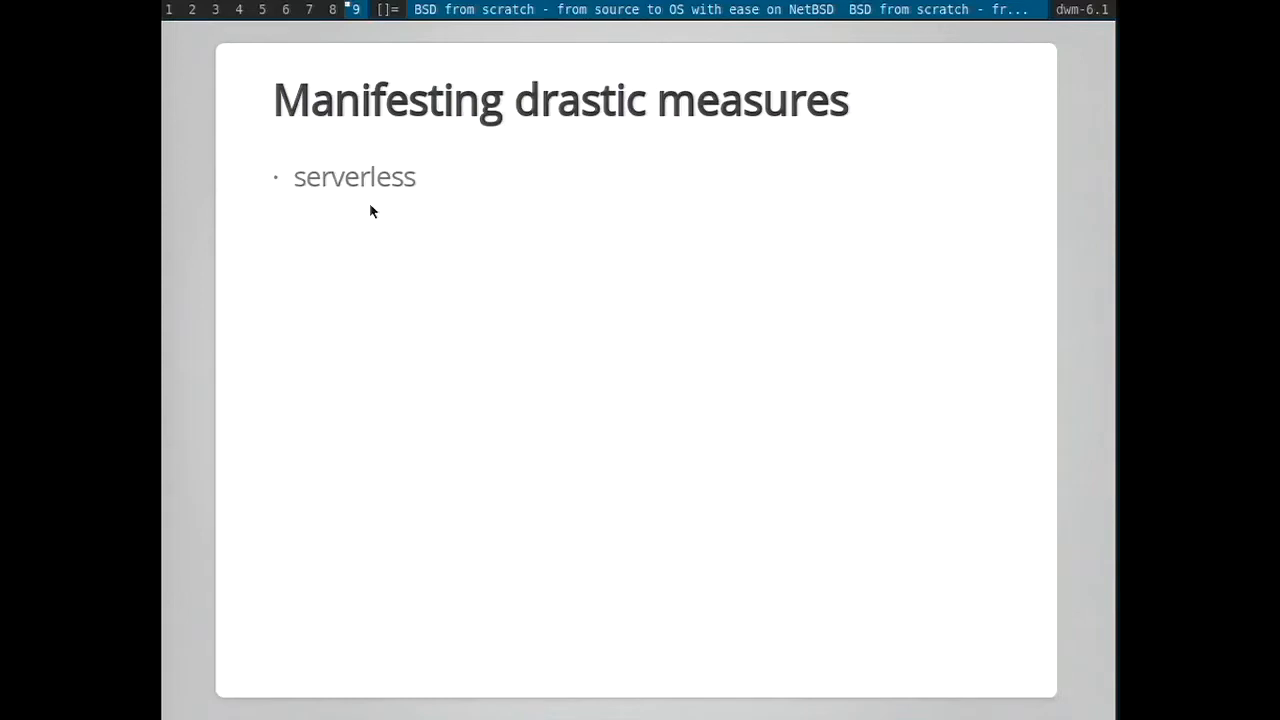
- Reveal the drastic-measures points through the ACM Queue links and advance to the How slide
text(eunuch kernel)
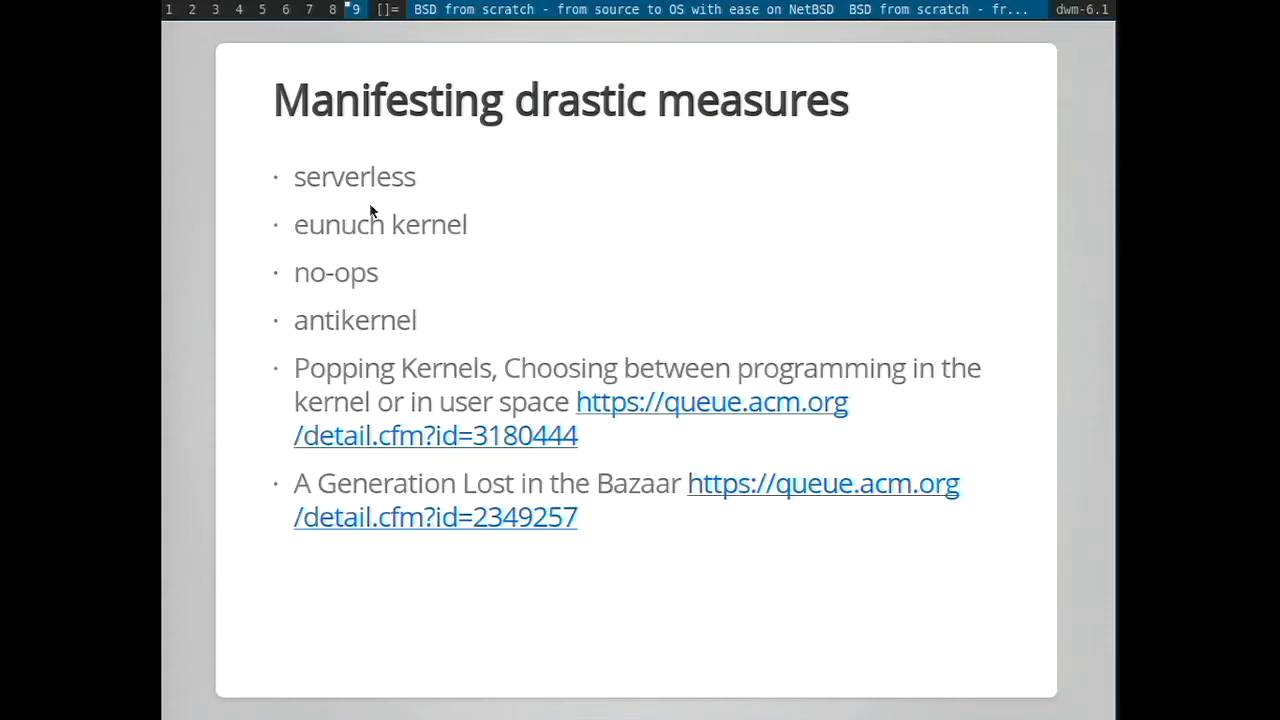
key(Right)
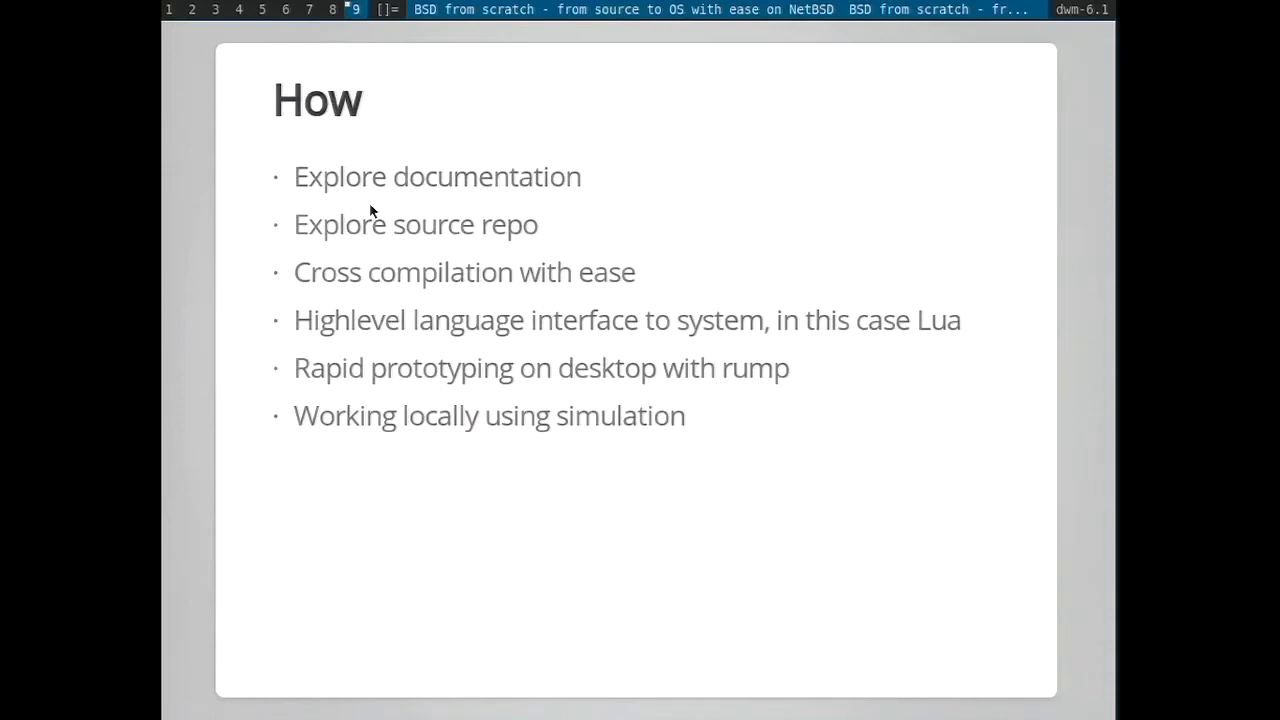
- Advance to the Clumsiness slide, showing only its title
key(Right)
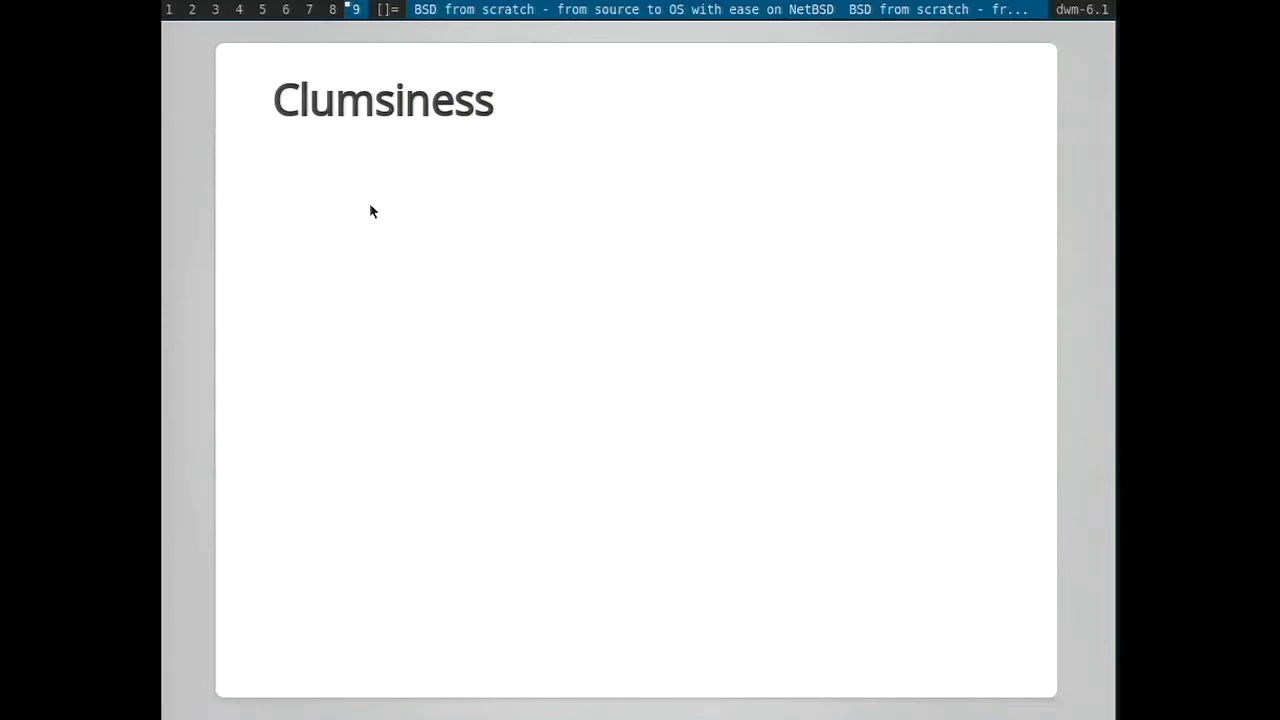
- Reveal the first Clumsiness point on ditching serial access and chown uucp for cu(1)
key(Right)
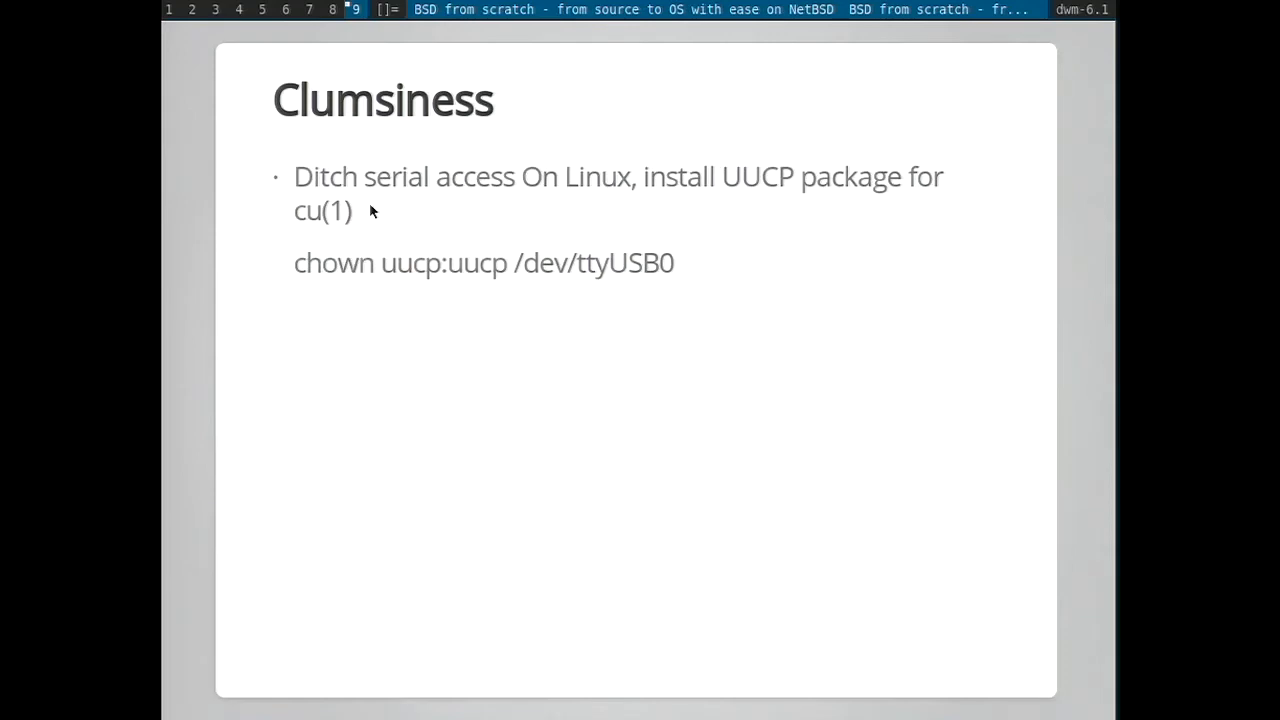
- Reveal the OS X kext and GCC-with-Clang points, then advance to the CH340G slide
key(Right)
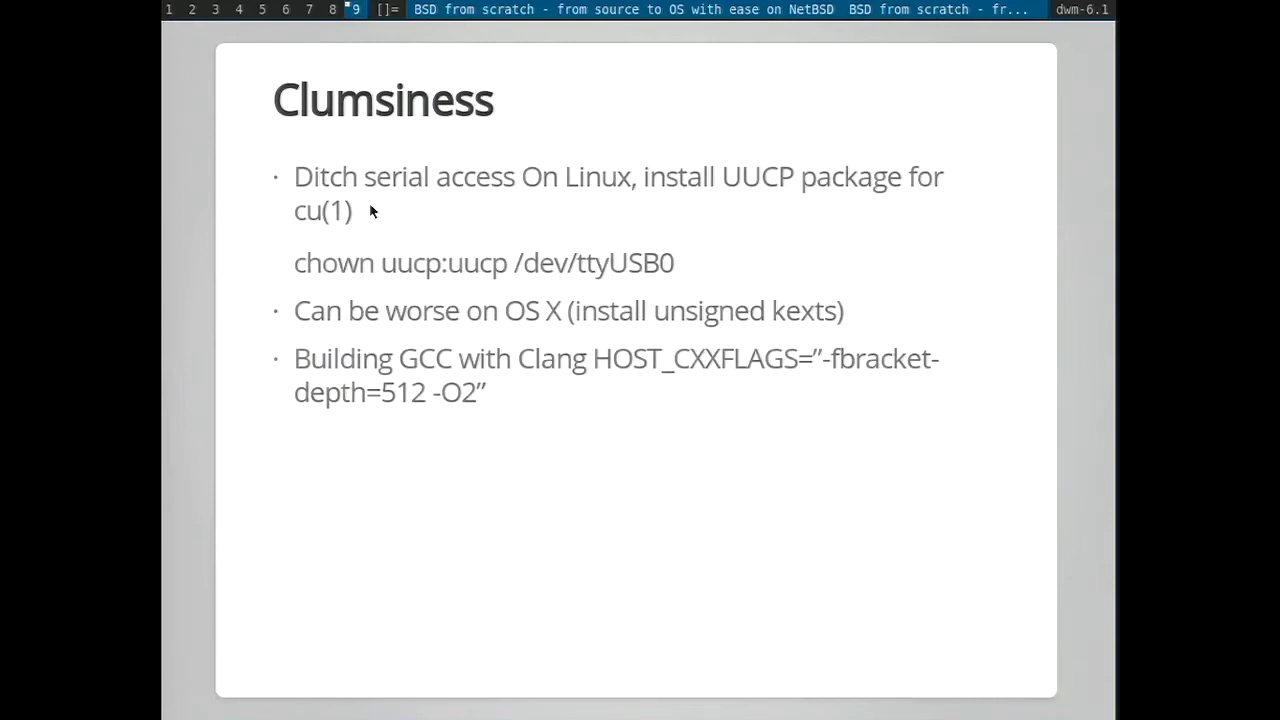
key(Right)
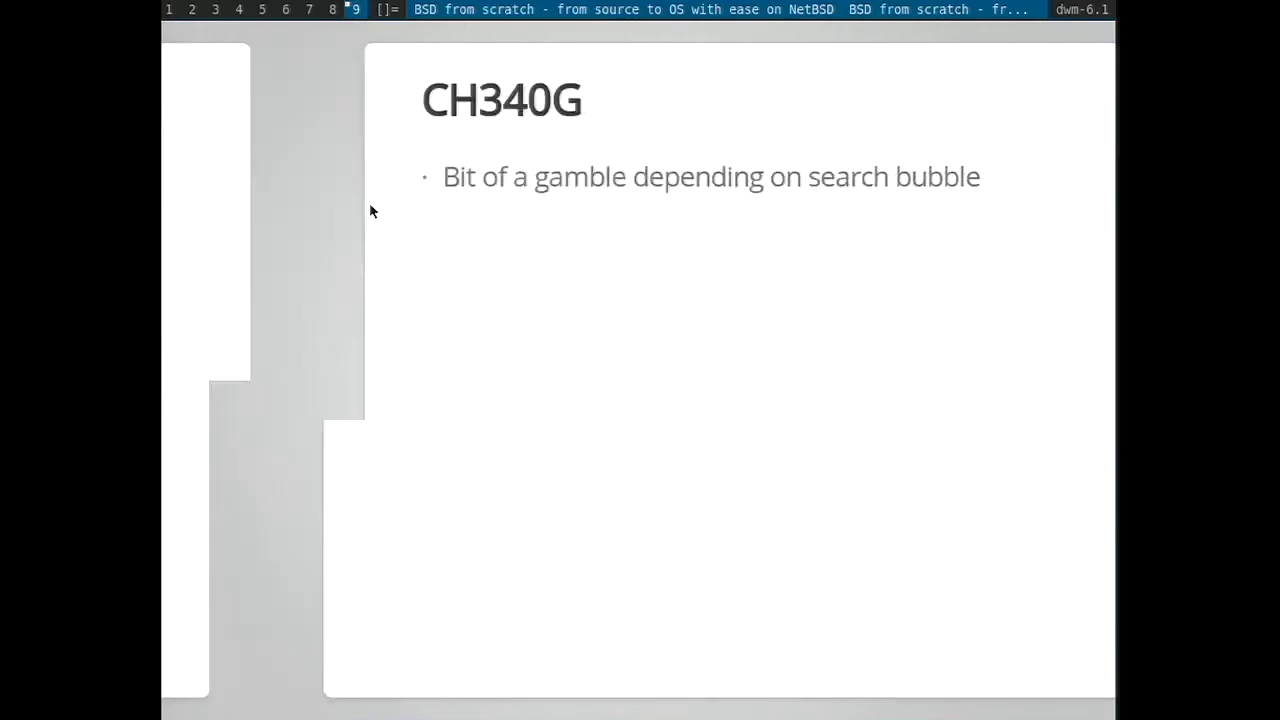
- Advance from CH340G to the Unbootable images slide about marking the DOS partition bootable
key(Right)
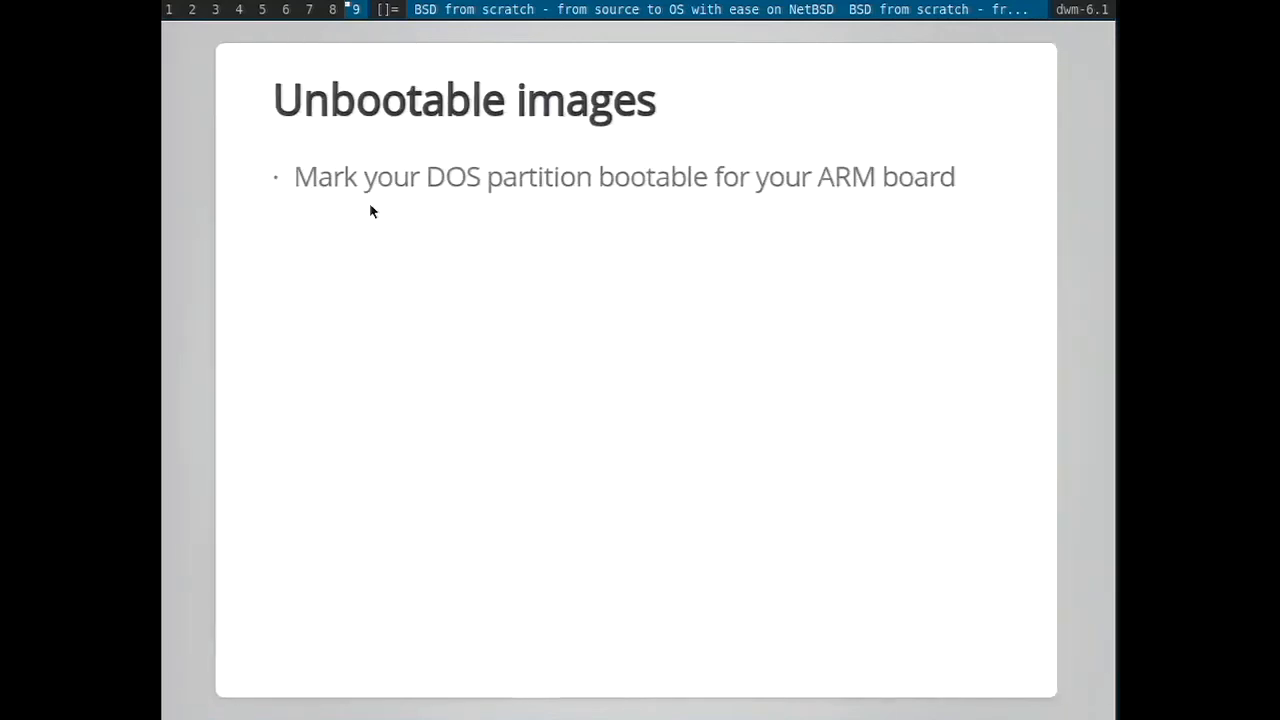
- Revisit CH340G, return to Unbootable images, then advance to the NetBSD/lunatik title slide
key(Right)
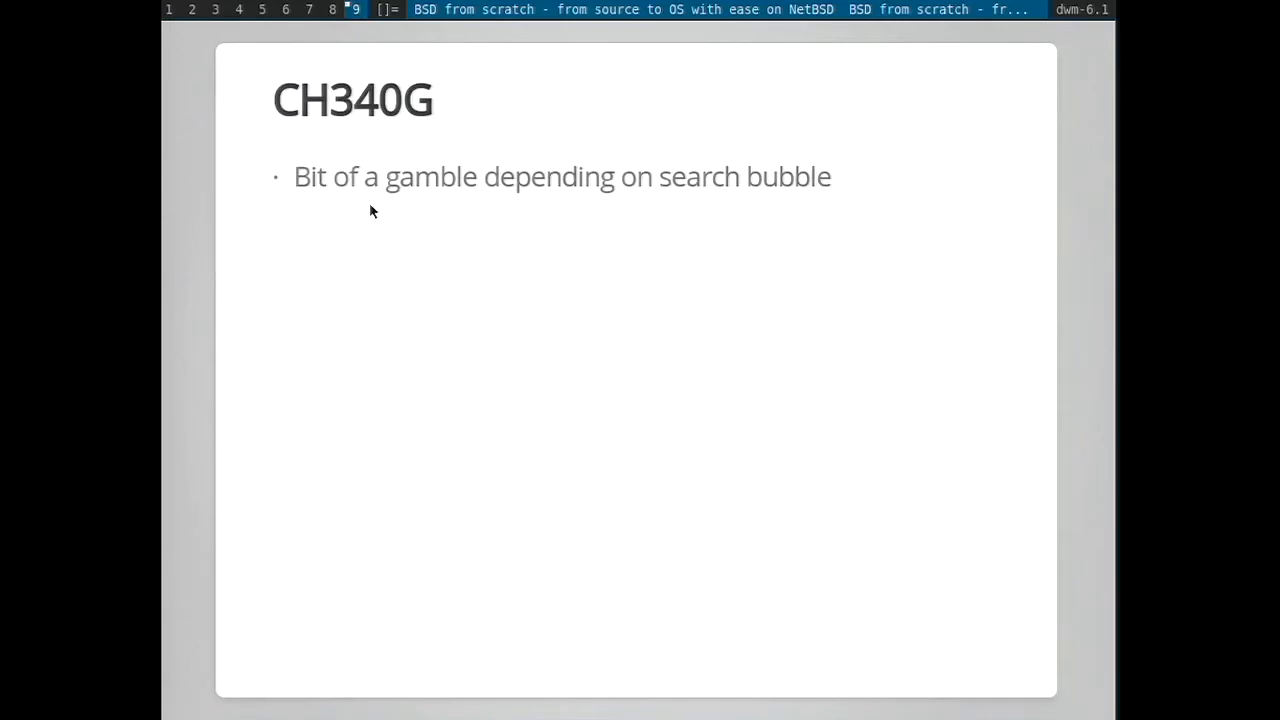
key(Right)
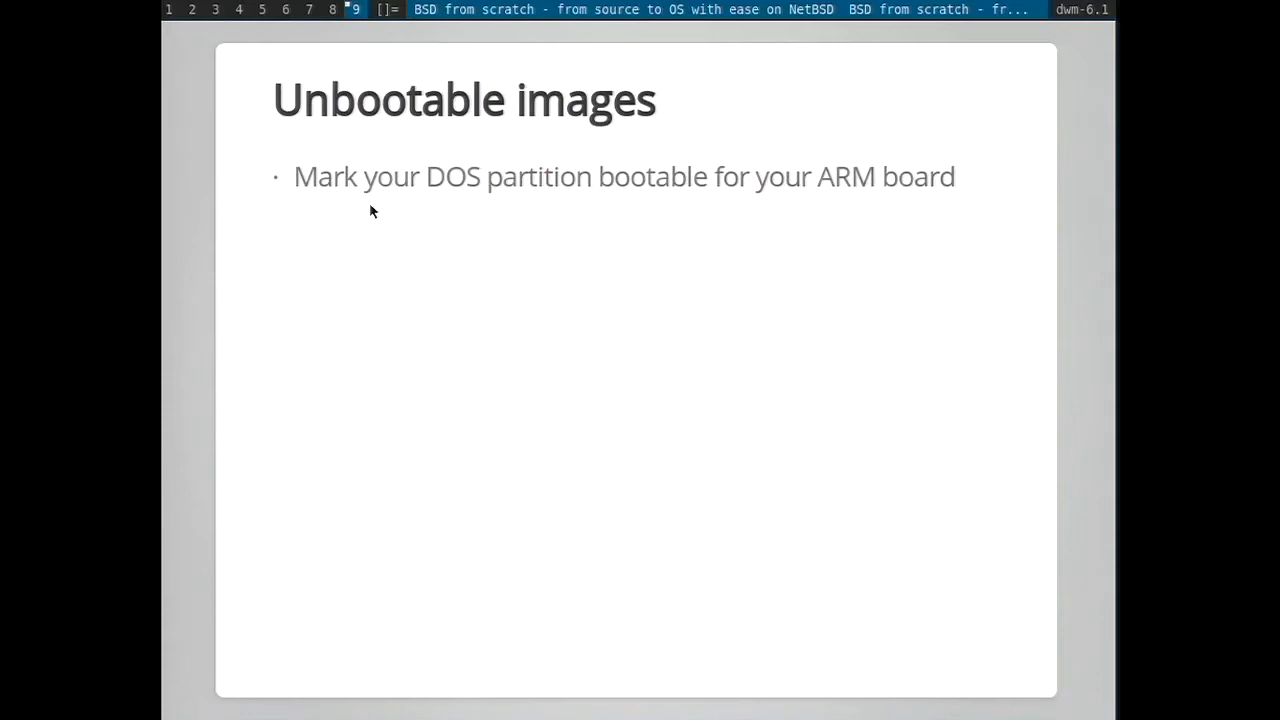
key(Right)
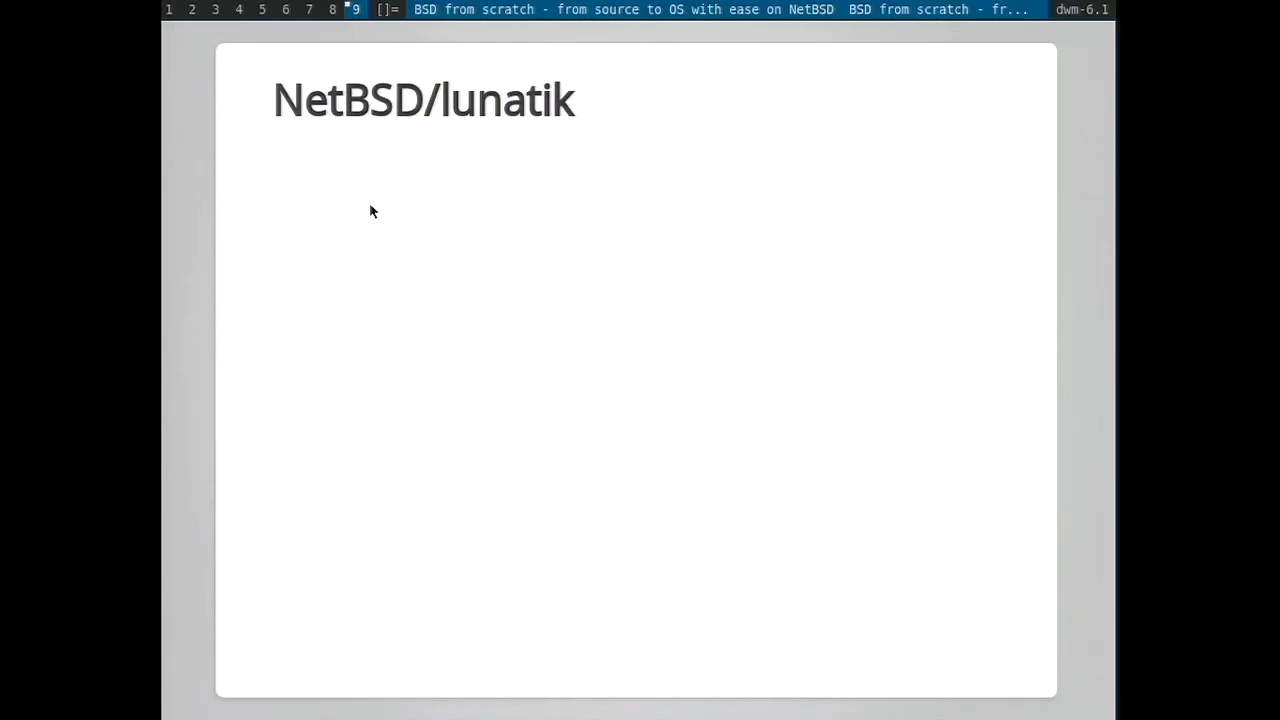
- Reveal the unix(3lua) bullet with its luaunix GitHub link on the NetBSD/lunatik slide
key(Right)
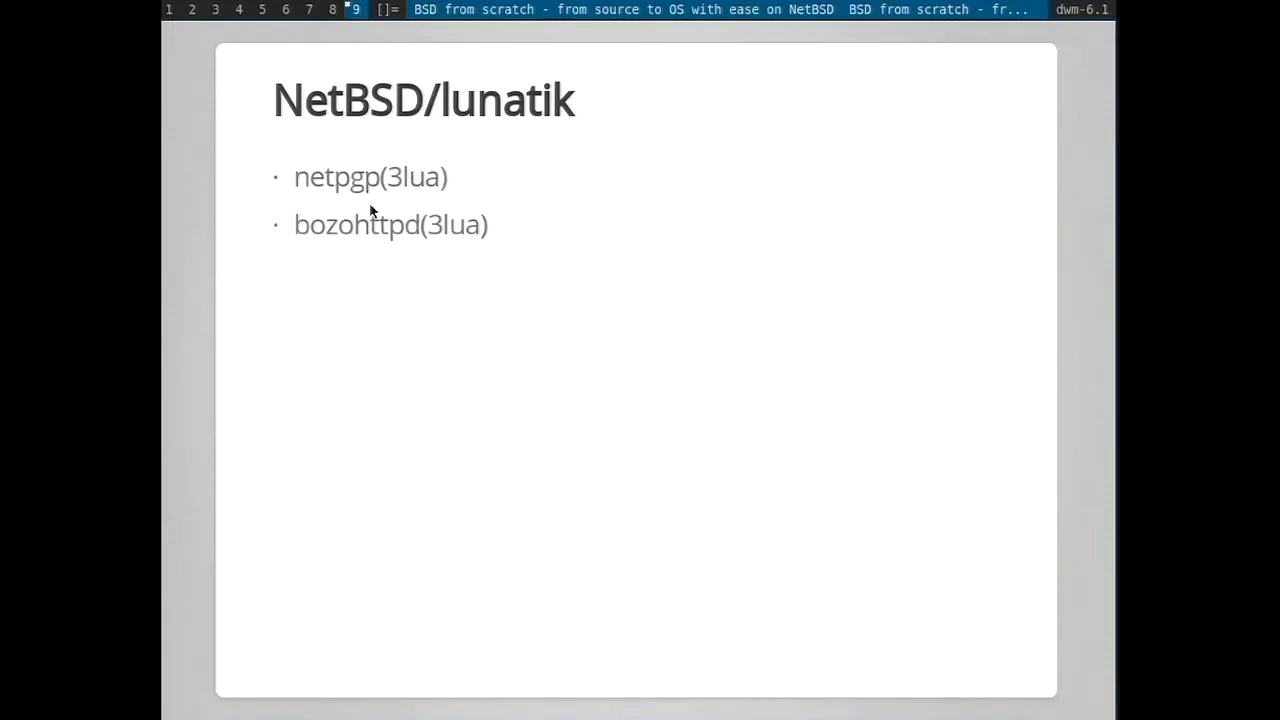
key(Right)
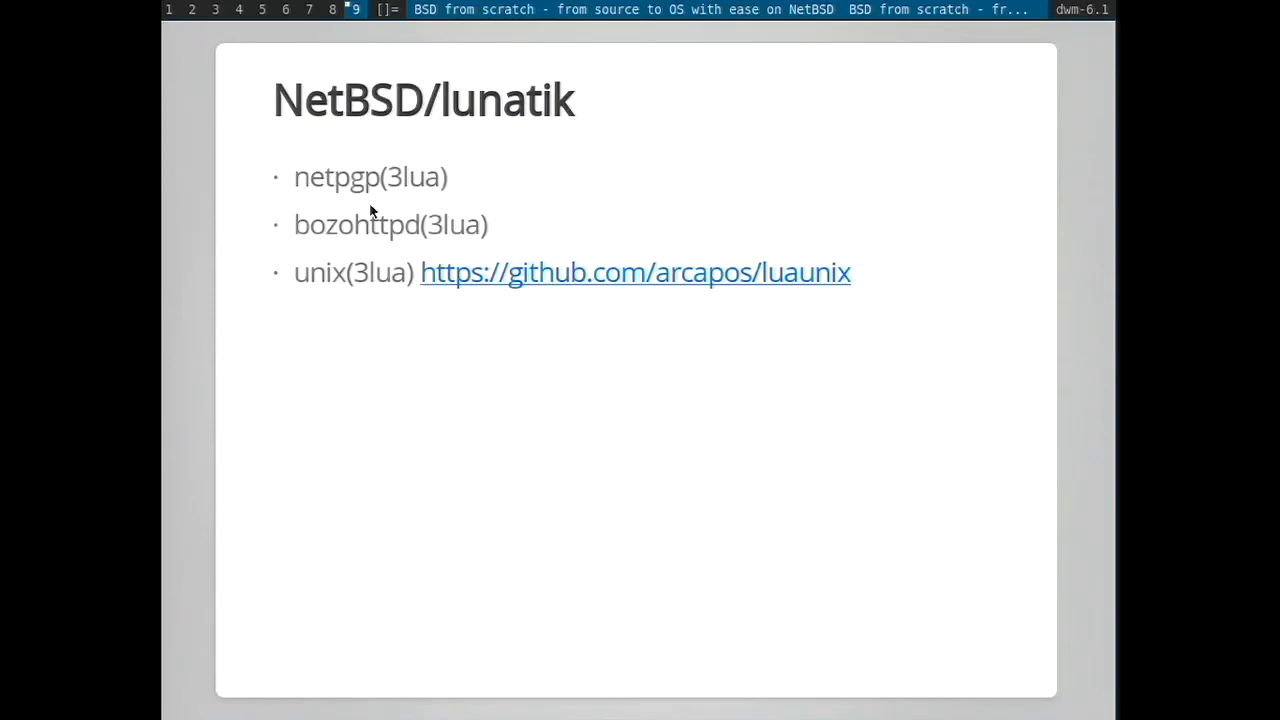
- Advance to the Thanks to slide crediting OSHUG, BCS OSSG, London Hack Space and NetBSD developers
key(Right)
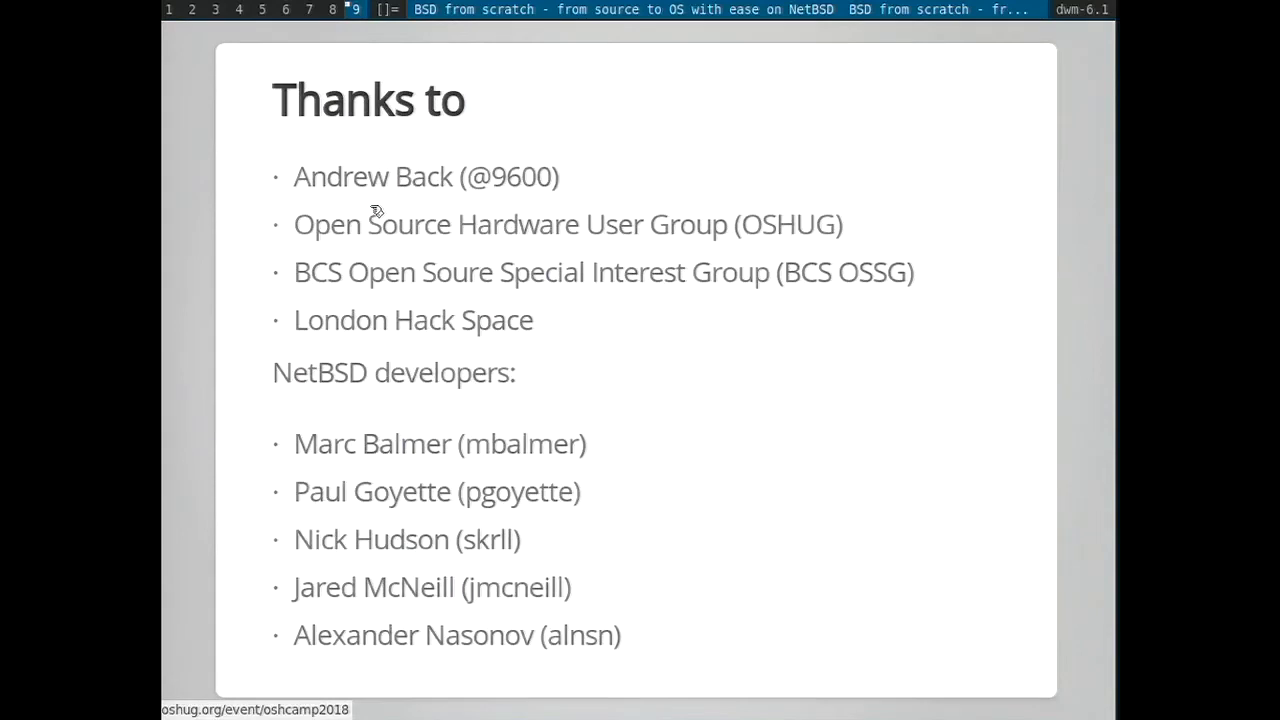
- Show the closing Questions? meme slide, then switch to the terminal workspace on dwm tag 3
key(Right)
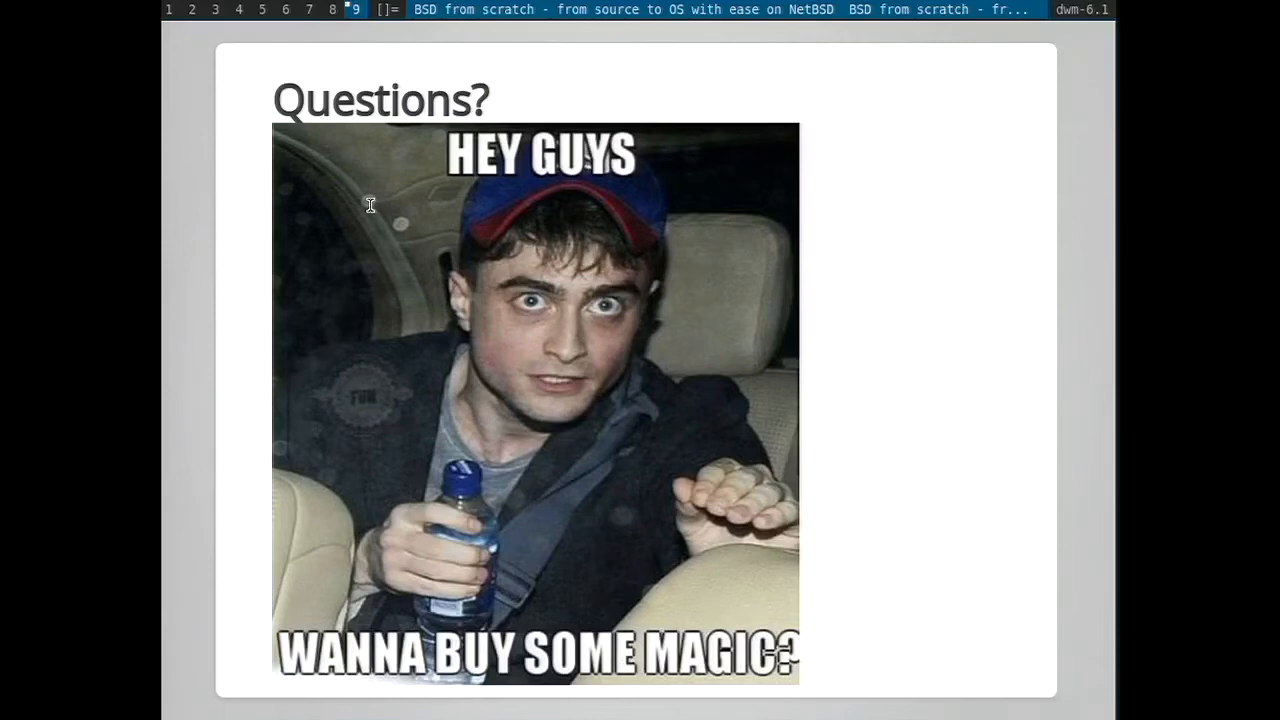
mouse_move(844, 4)
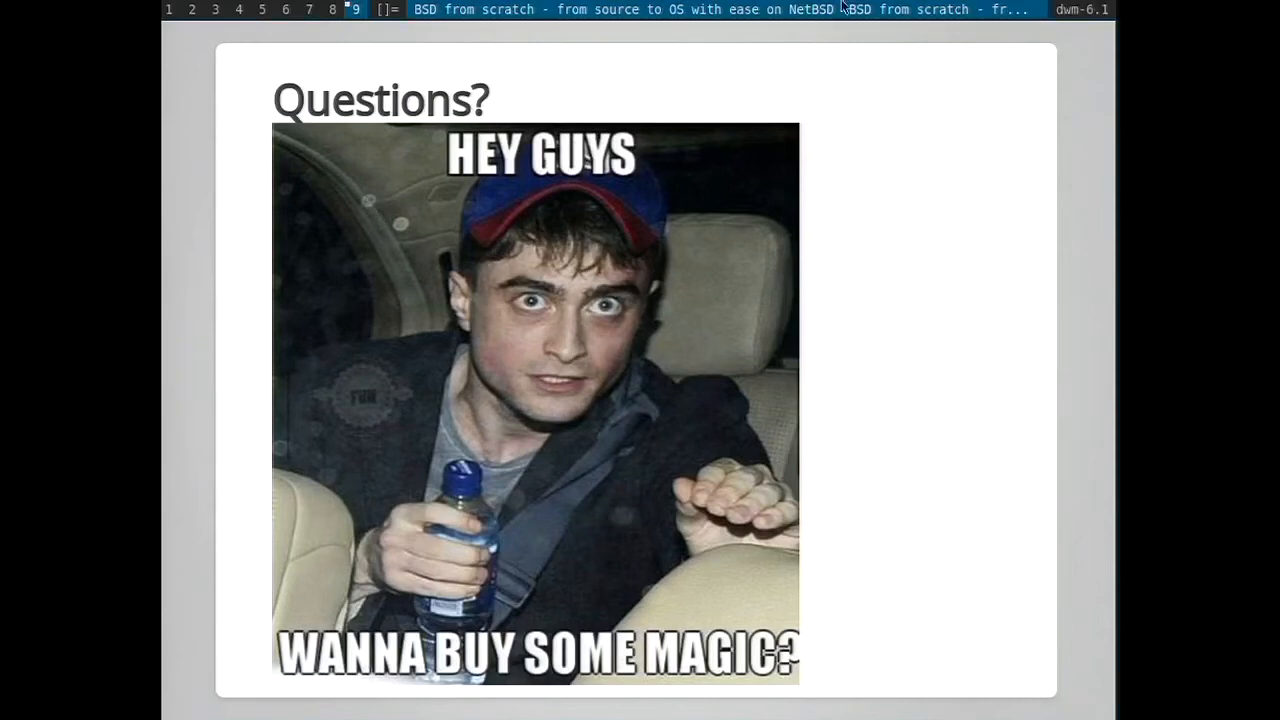
click(216, 8)
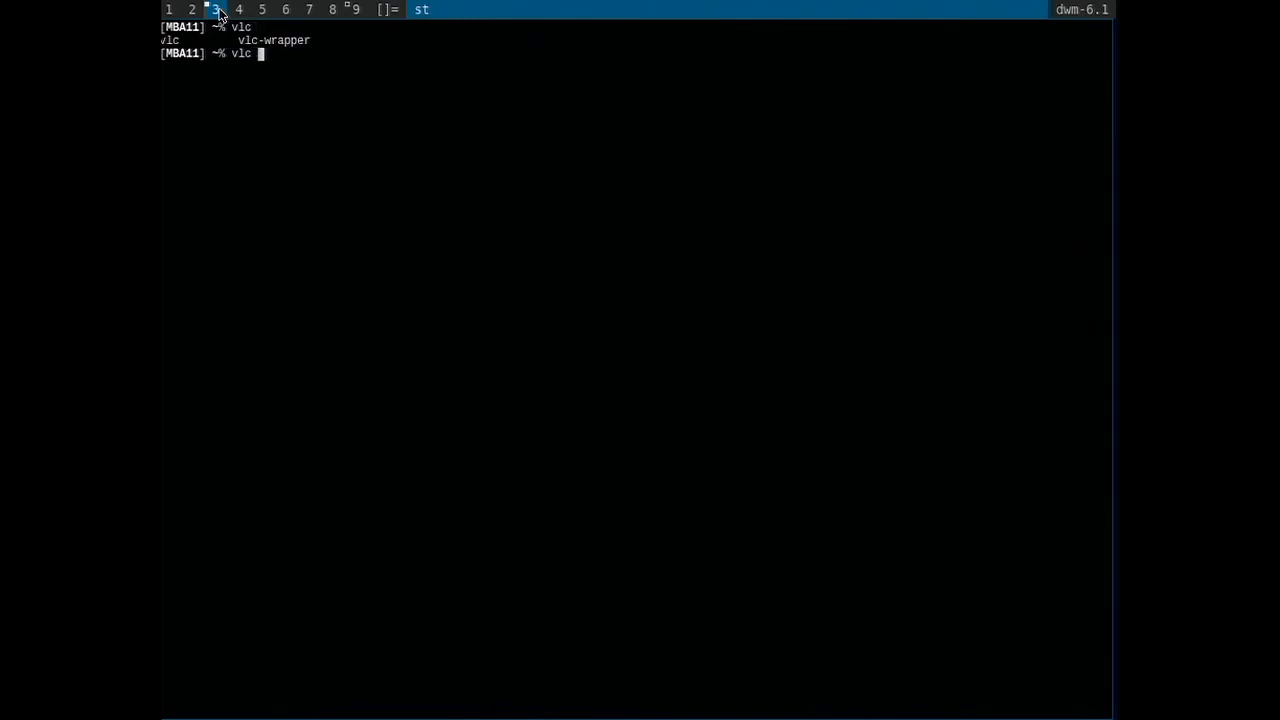
- Run vlc Shouting\ in\ the\ Datacenter.mkv & to launch the clip as a background job
text(Shouting\ in\ the\ Datacenter.mkv)
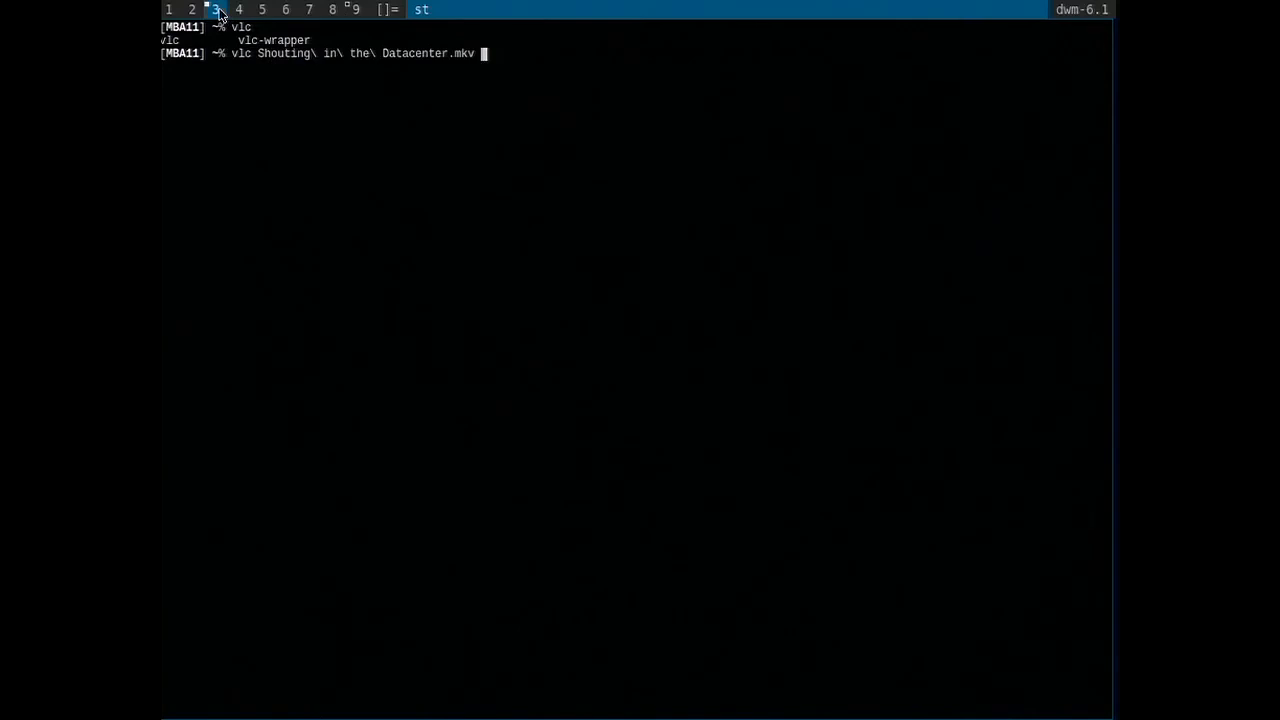
text(&)
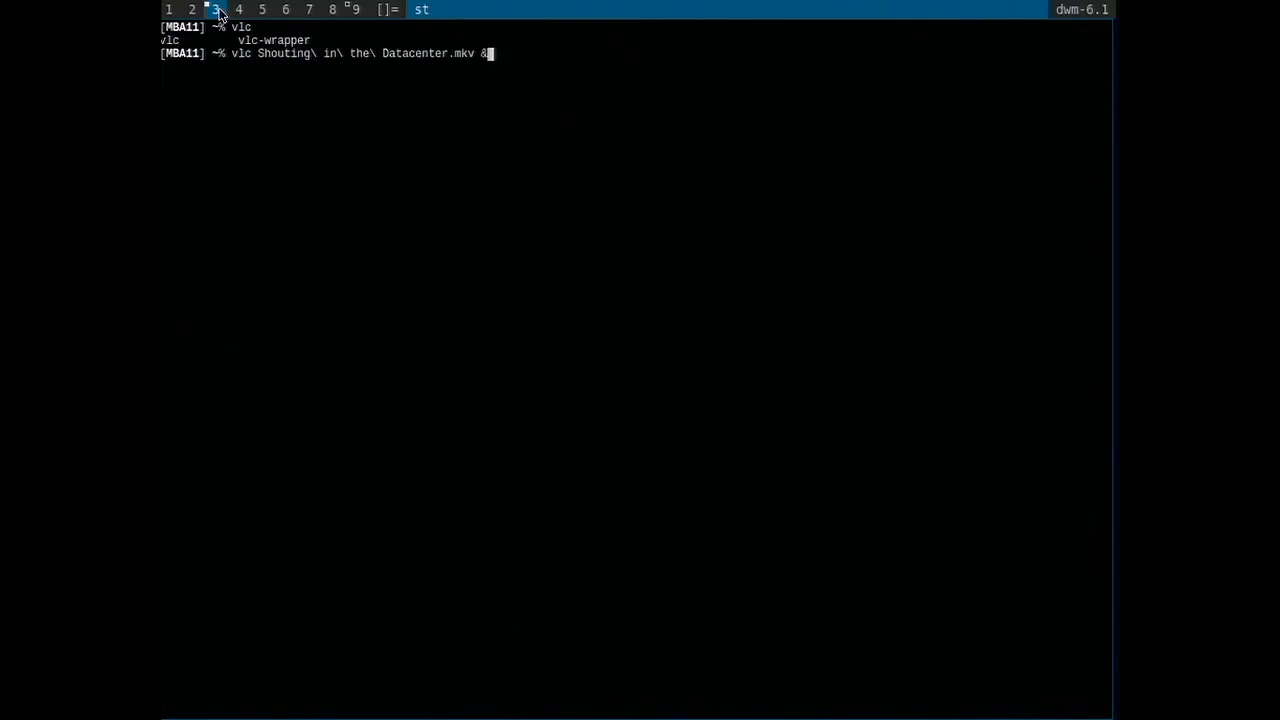
key(Return)
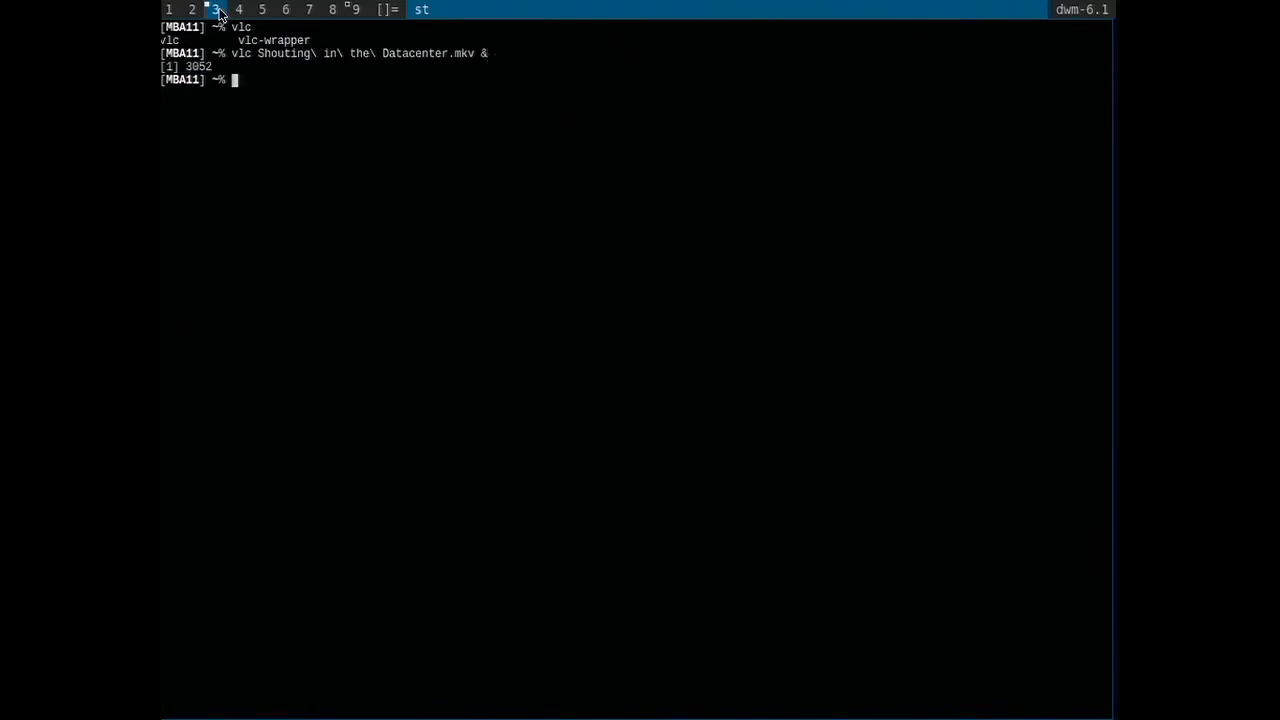
- Let the datacenter clip play to its end at 01:59, then stop it so VLC sits idle
key(Return)
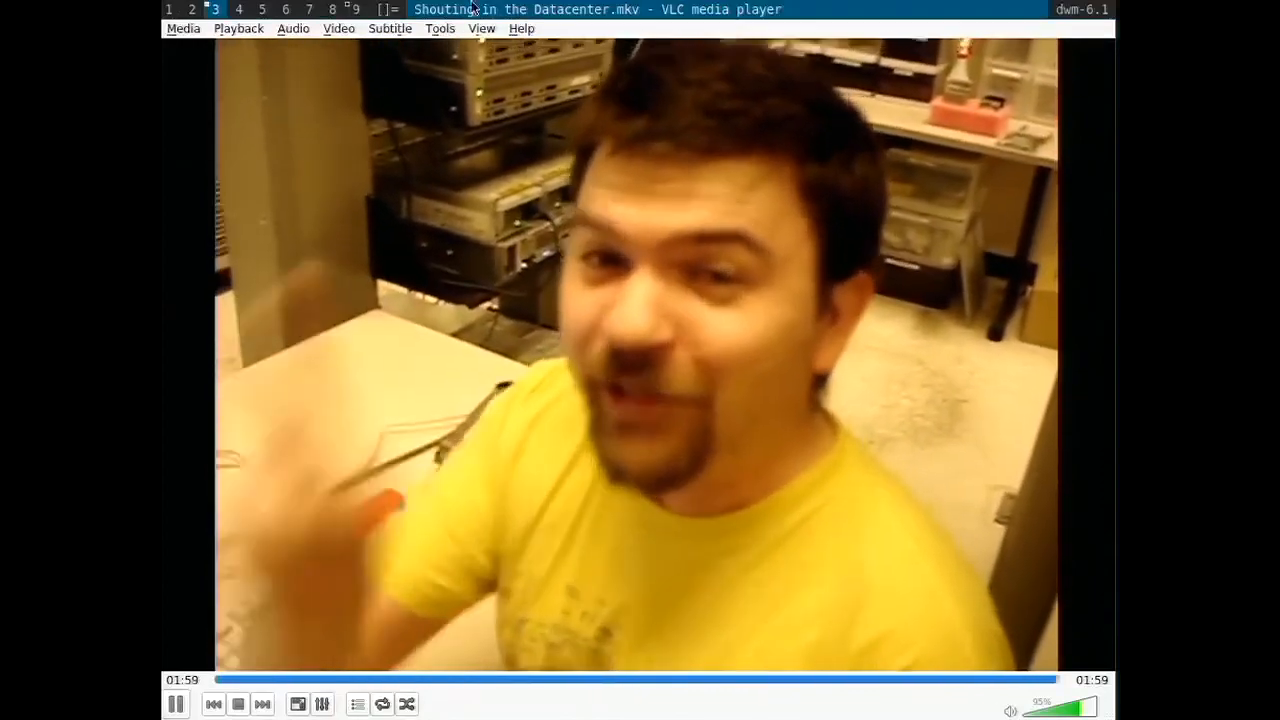
click(238, 704)
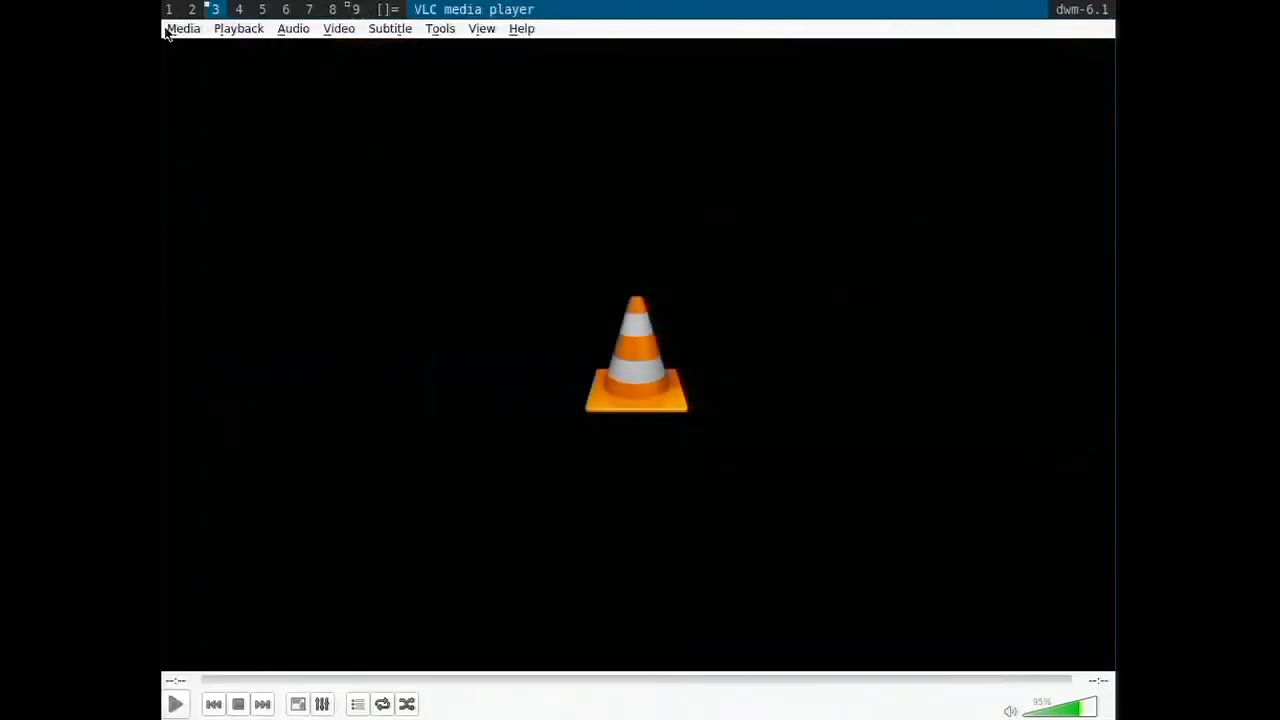
- Bring up Media > Open File to browse /usr/home/sevan for the Bret Victor video
click(184, 28)
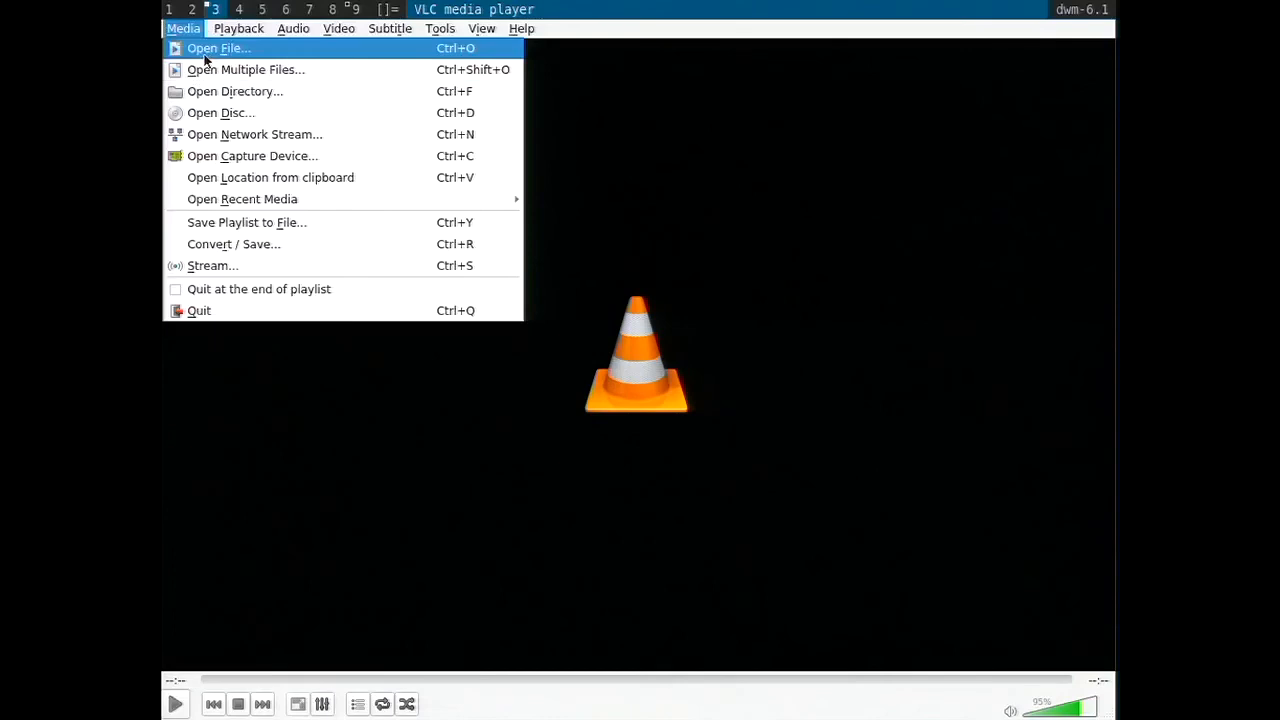
click(218, 48)
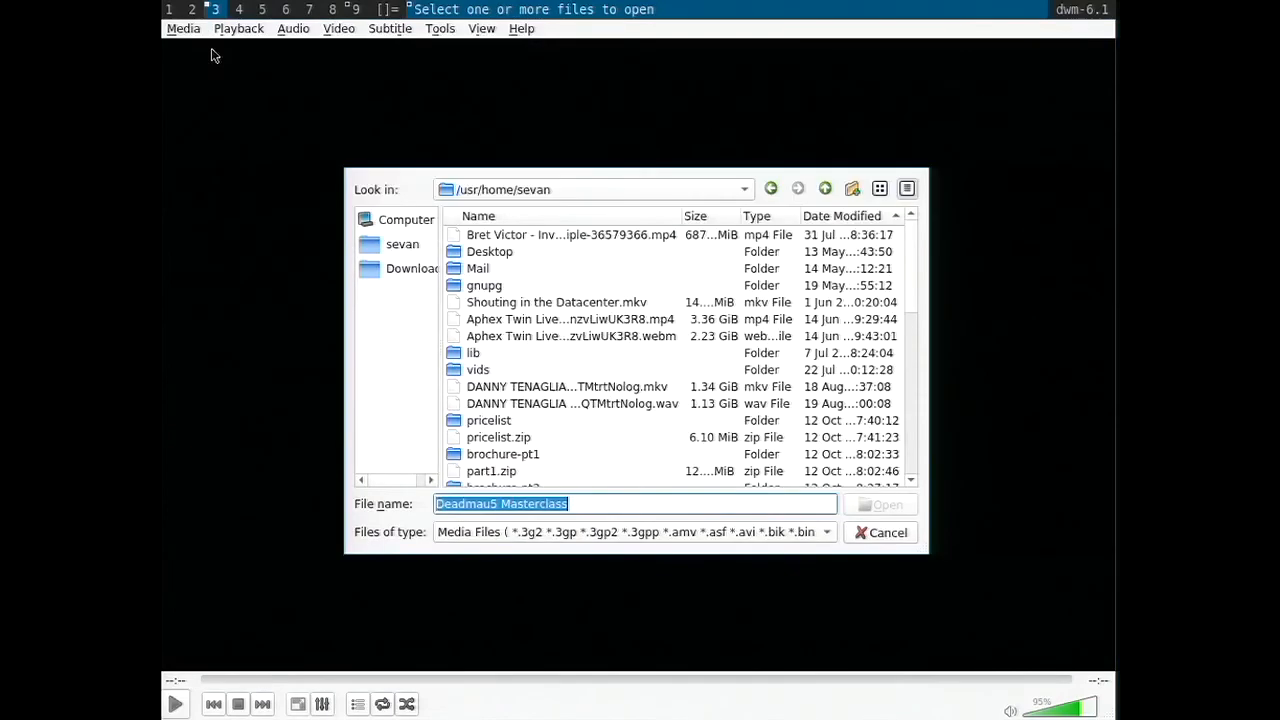
mouse_move(600, 240)
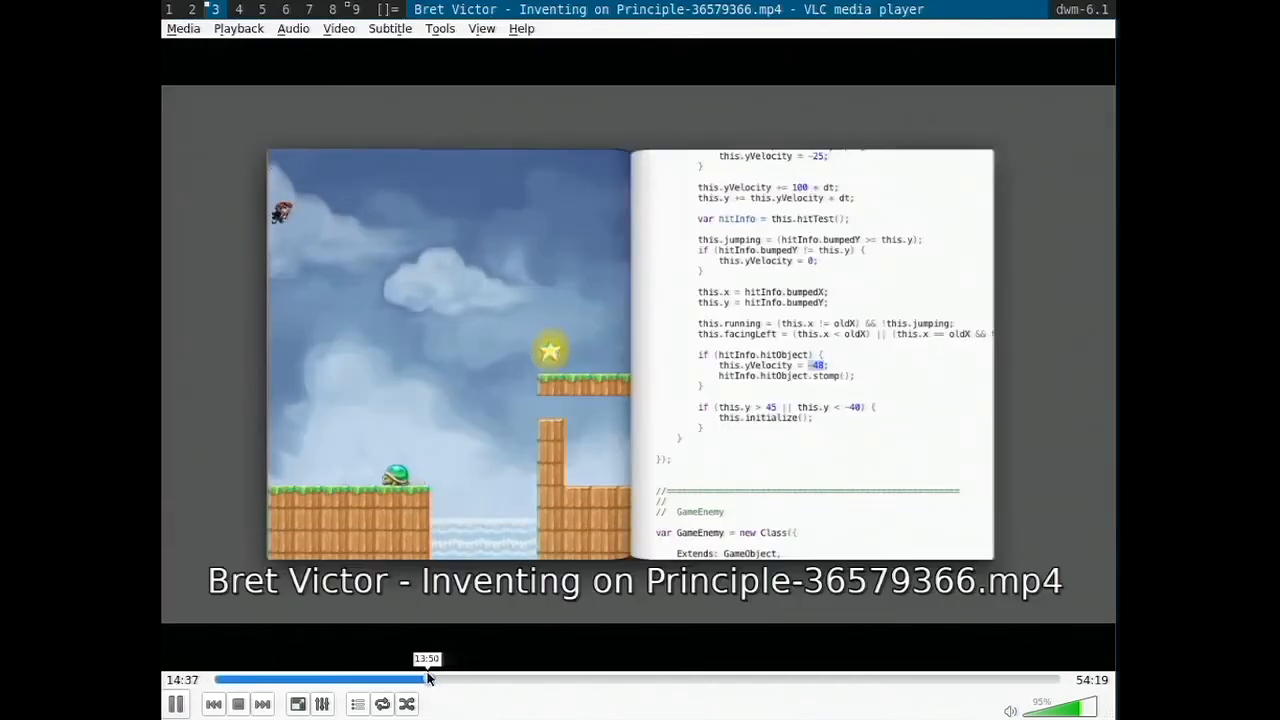
drag(428, 680, 414, 680)
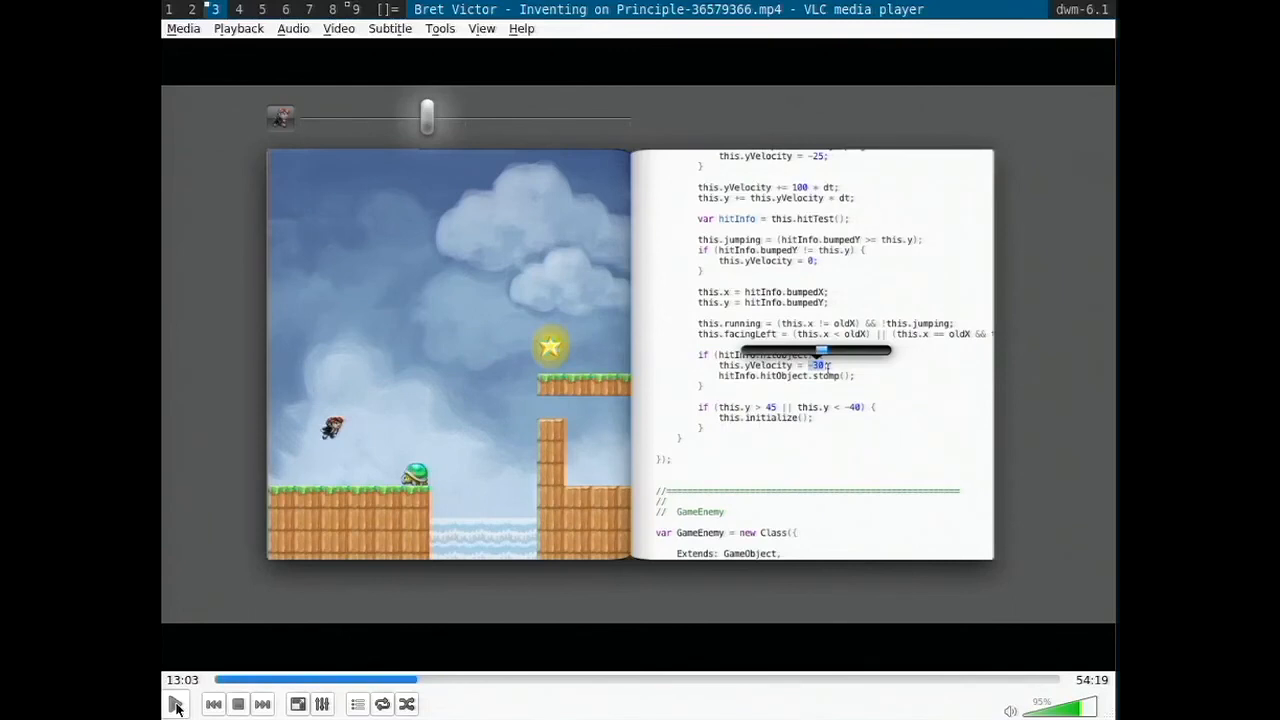
click(176, 704)
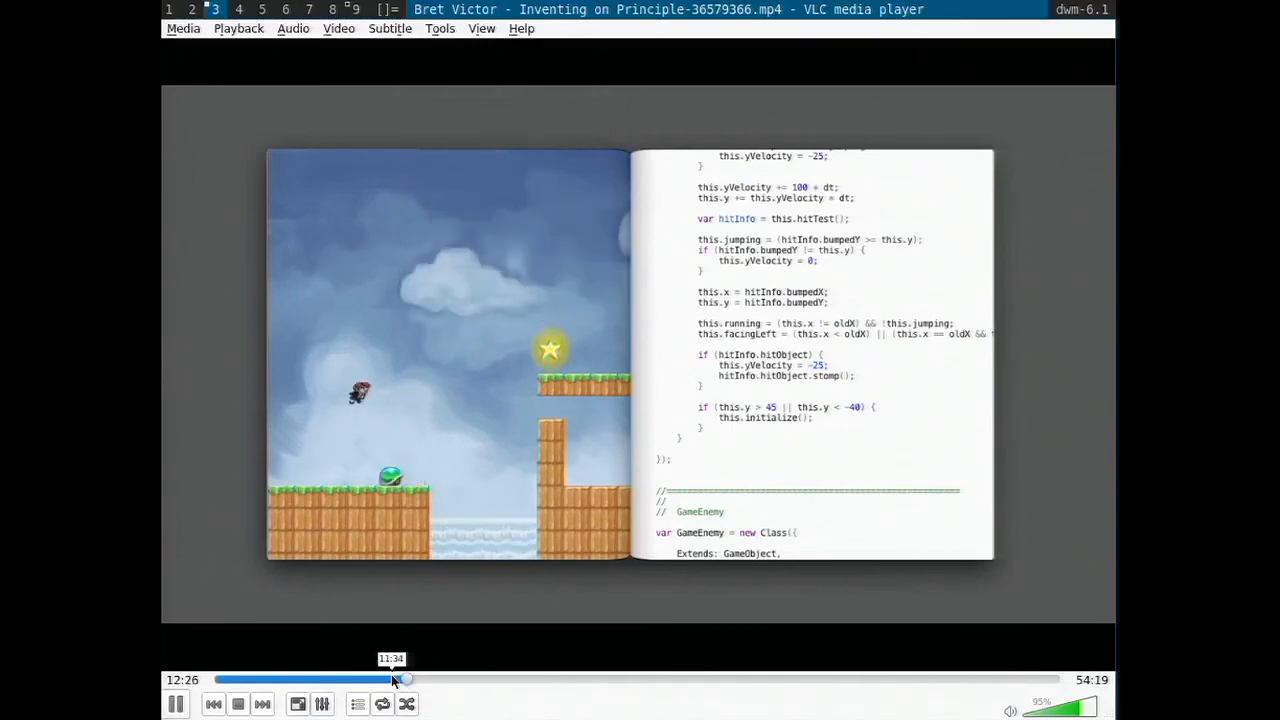
drag(404, 680, 390, 680)
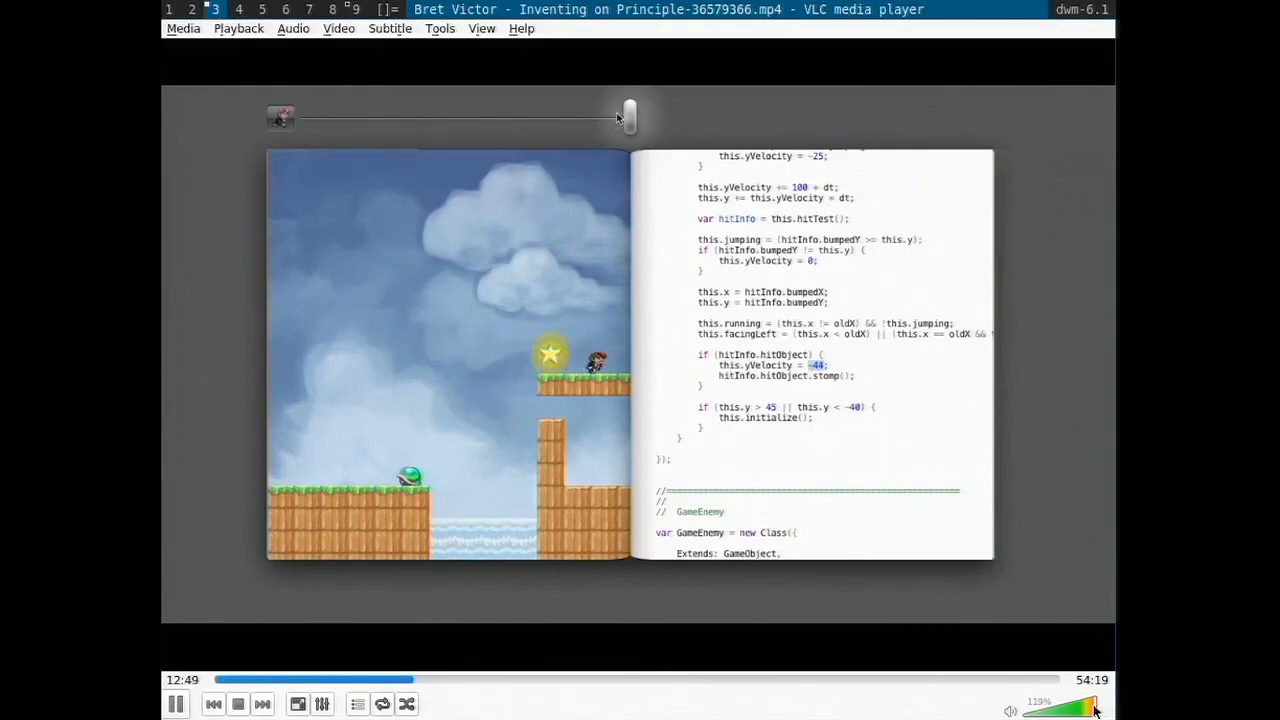
drag(628, 116, 532, 116)
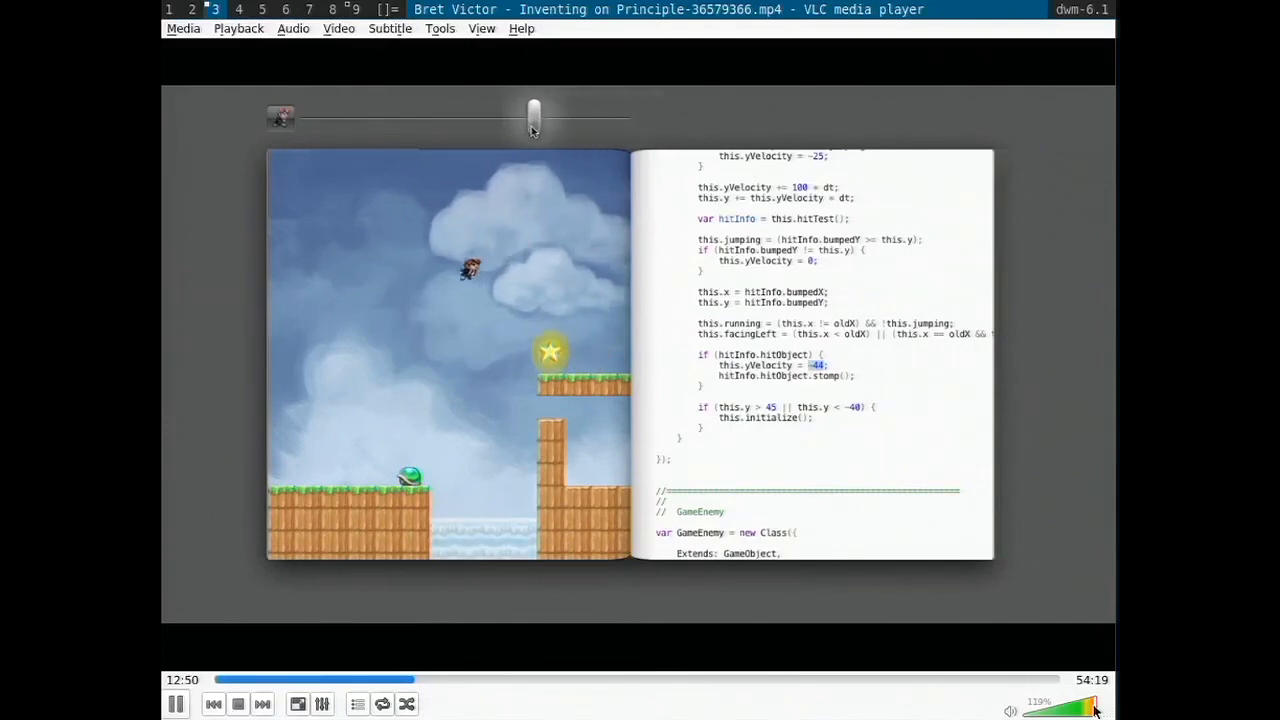
drag(532, 116, 386, 116)
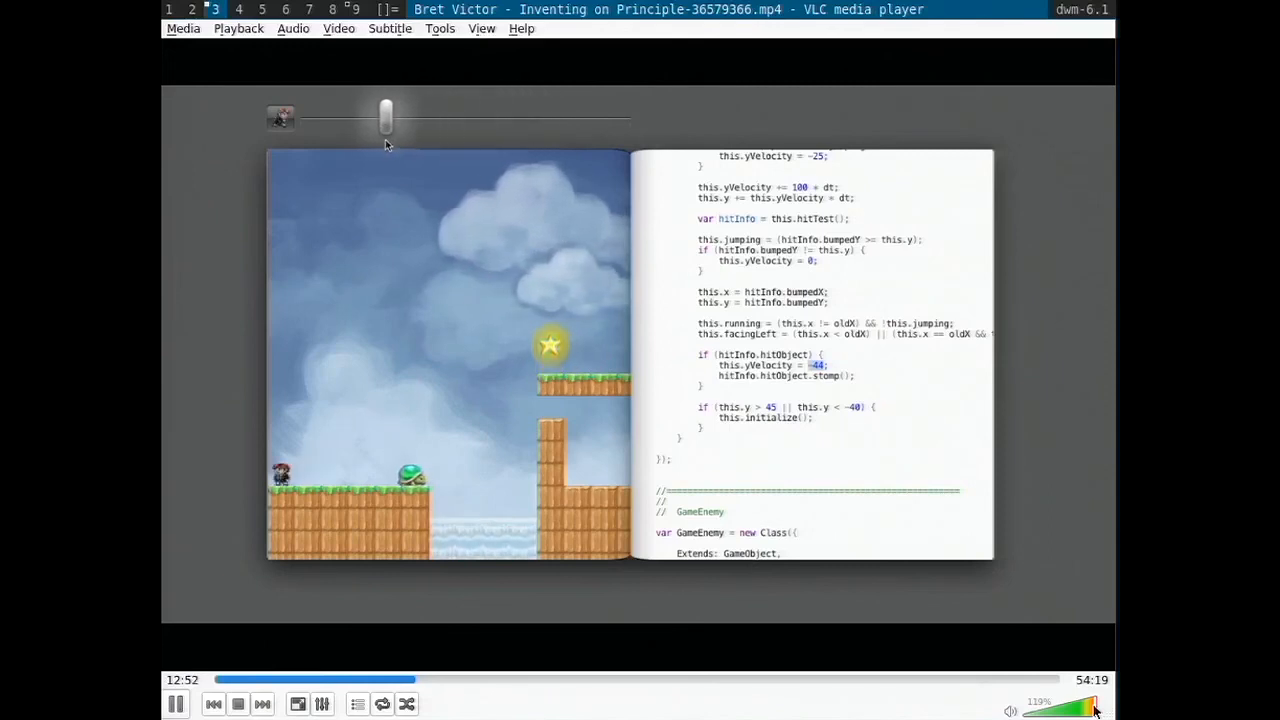
drag(388, 118, 630, 118)
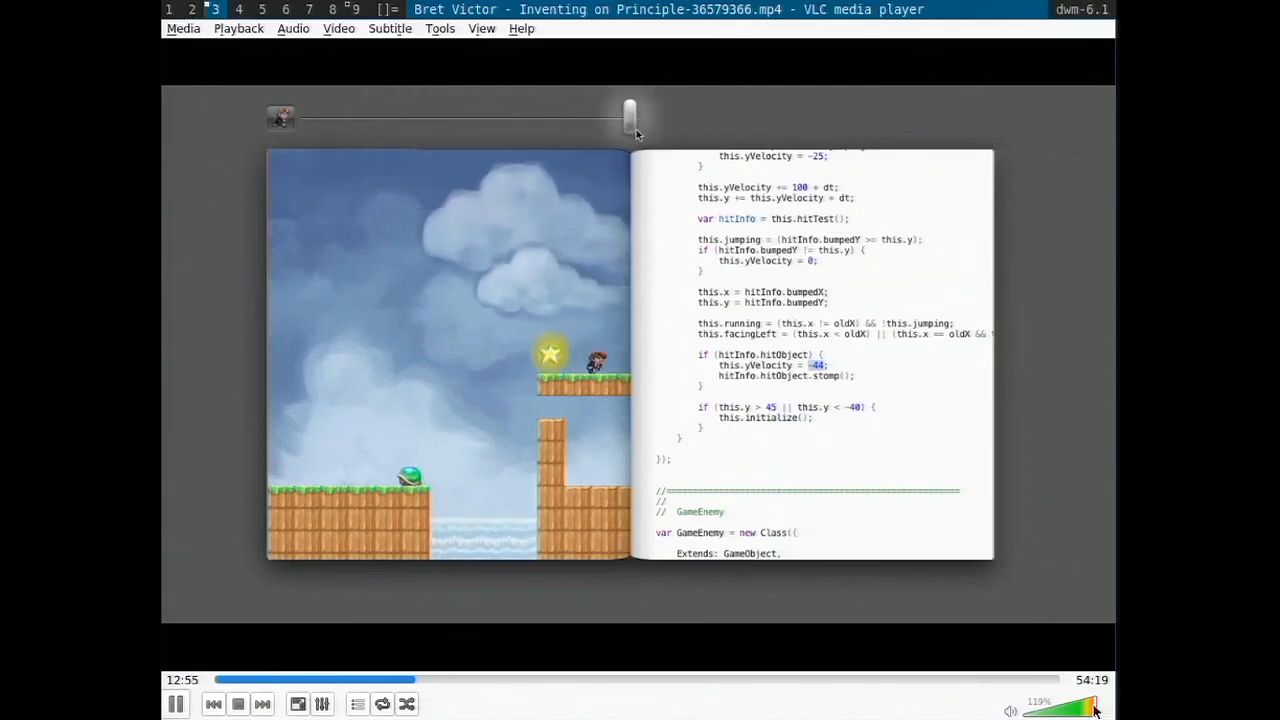
drag(630, 114, 410, 114)
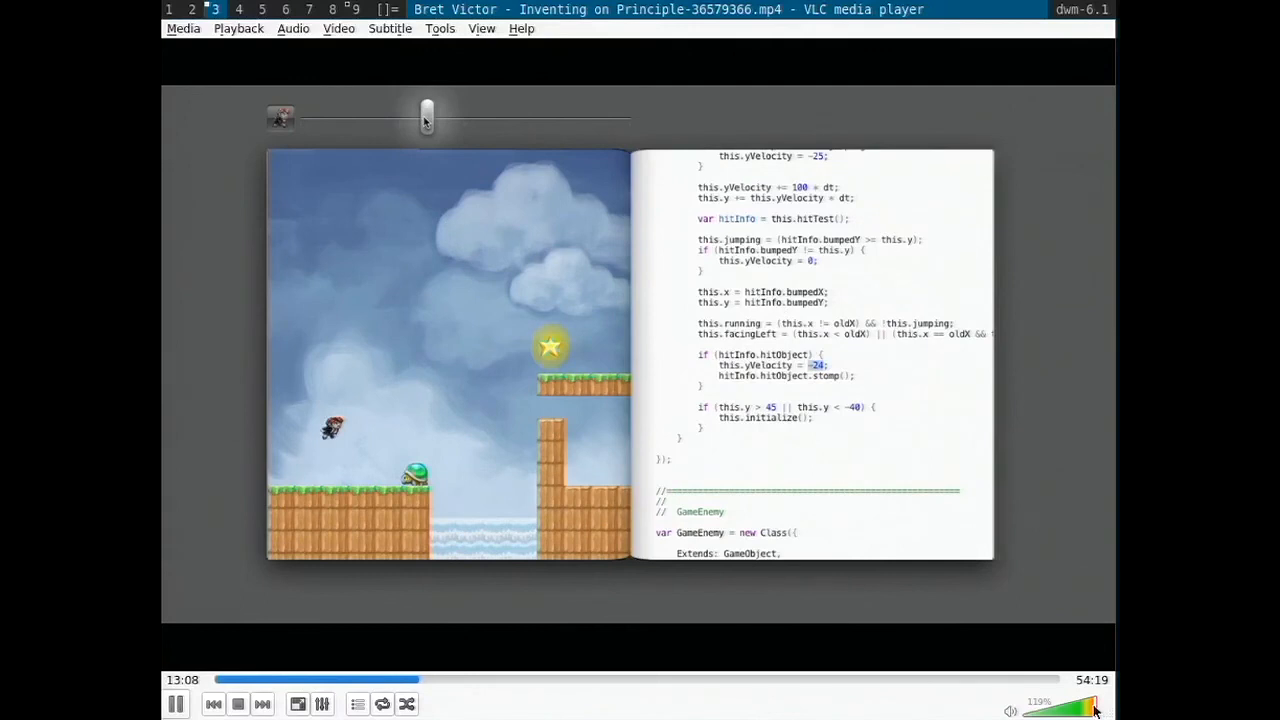
drag(426, 118, 550, 118)
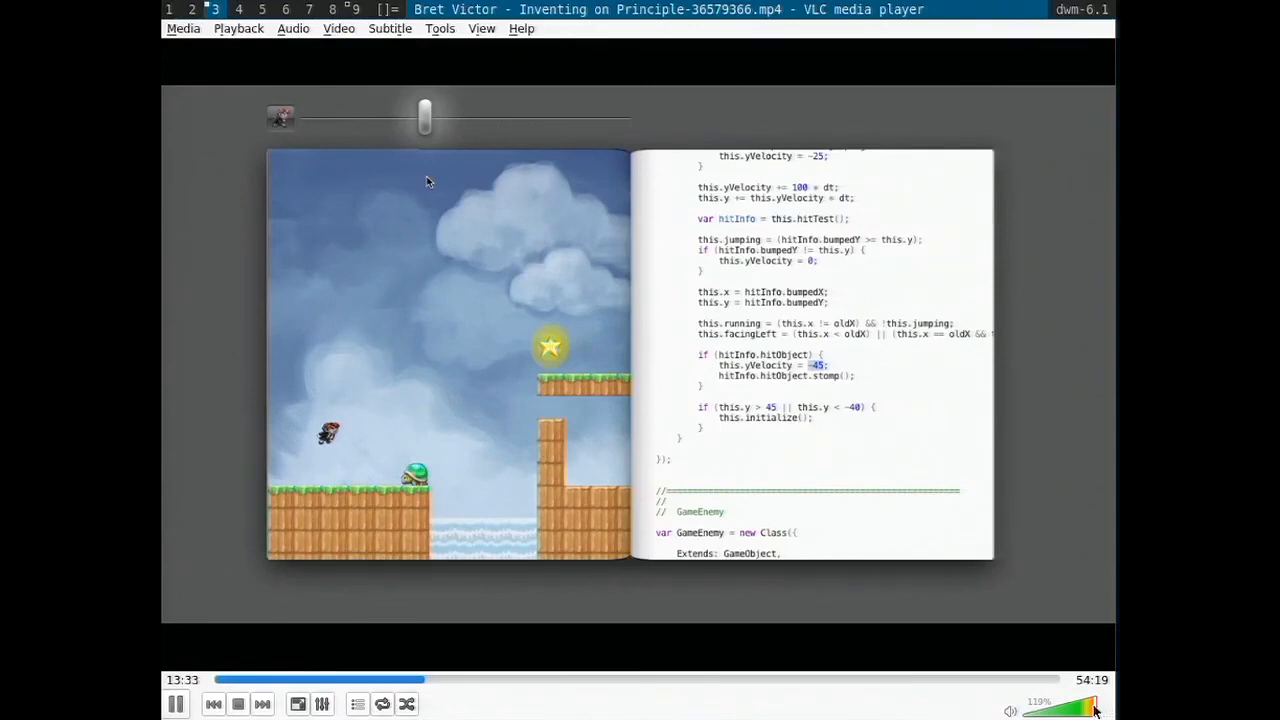
drag(424, 118, 620, 118)
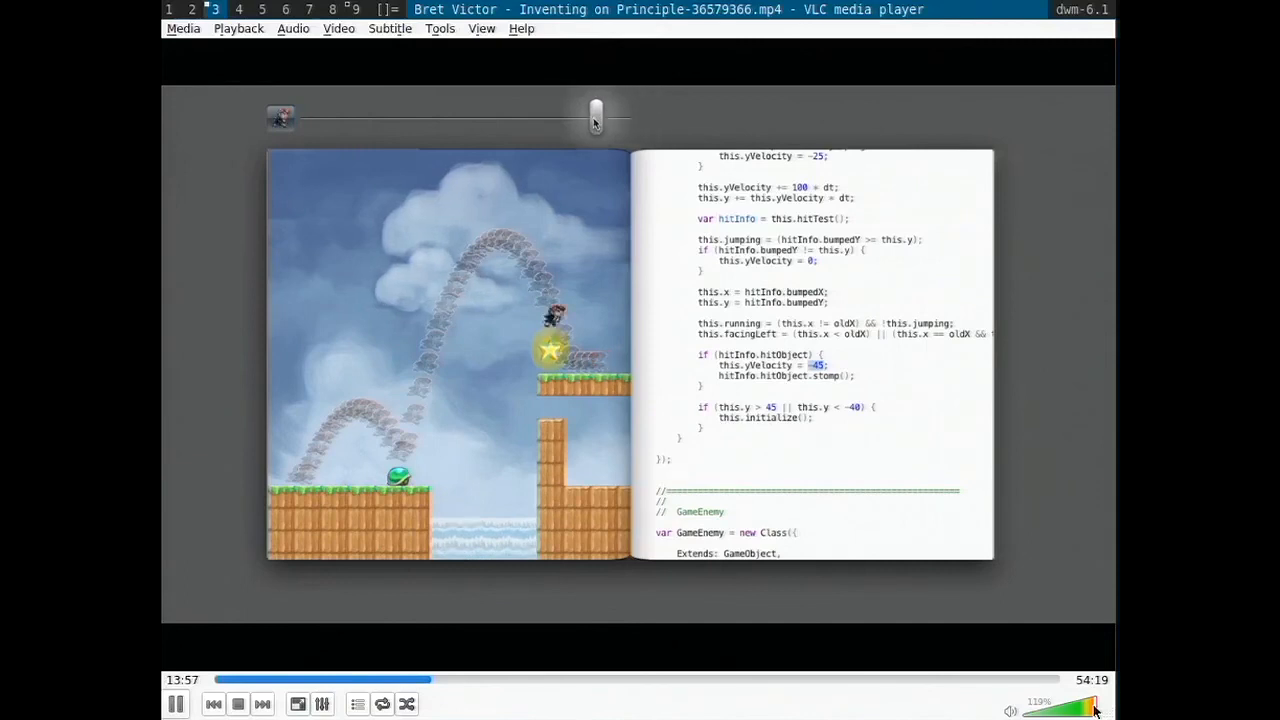
drag(596, 112, 432, 112)
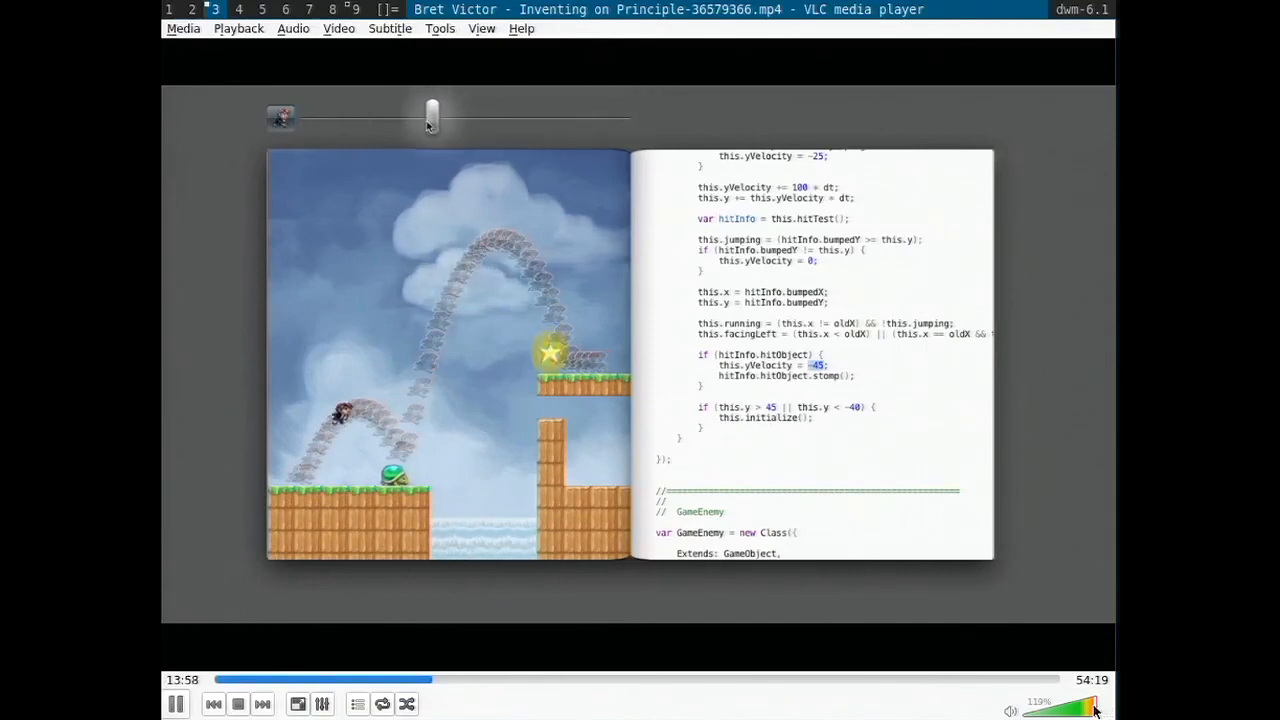